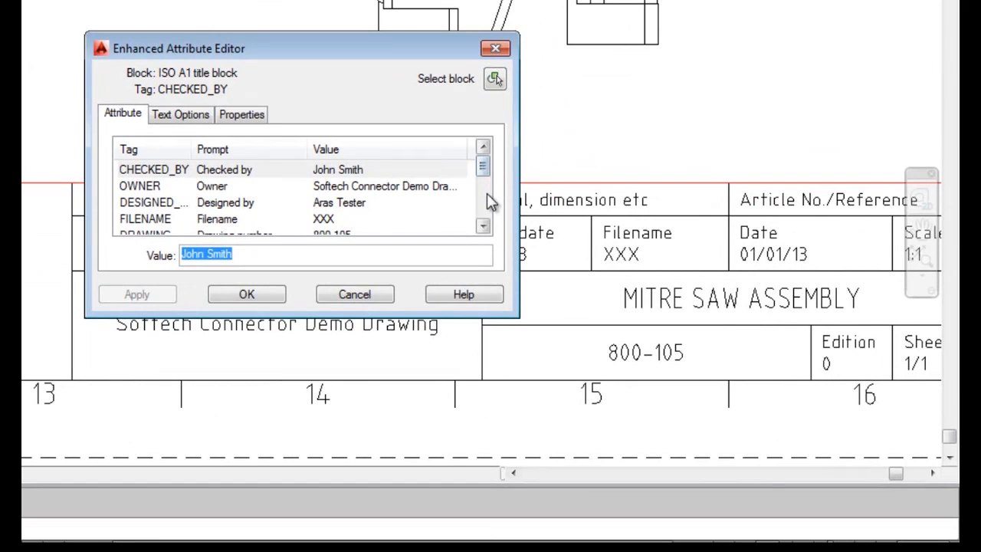
# Step: Check the MITRE SAW ASSEMBLY title block values and close the attribute editor
pyautogui.click(483, 227)
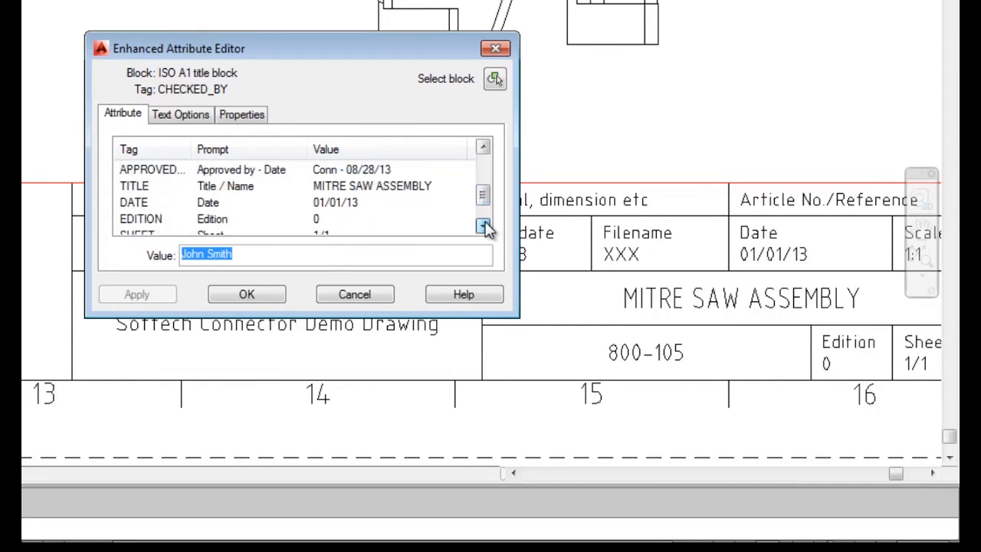
pyautogui.click(246, 294)
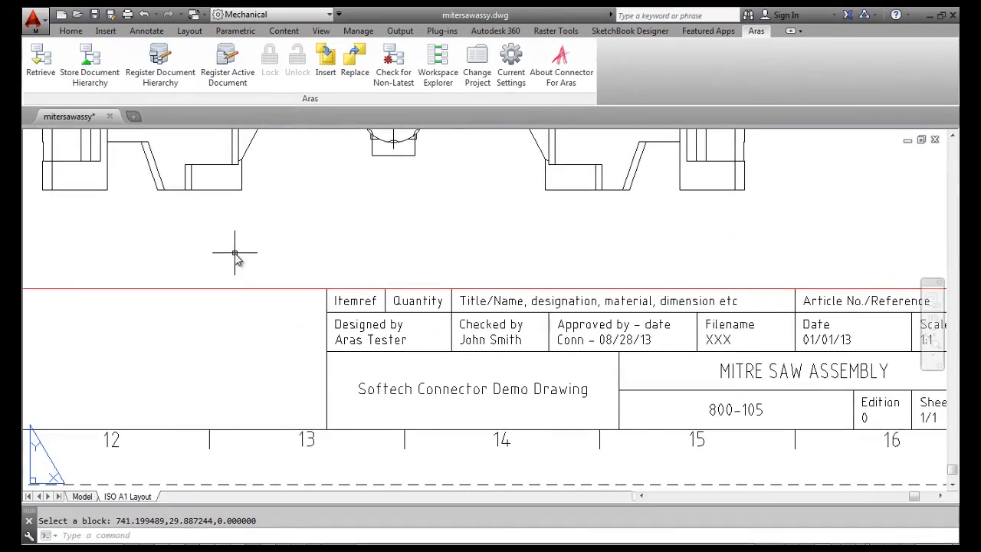
pyautogui.moveTo(282, 190)
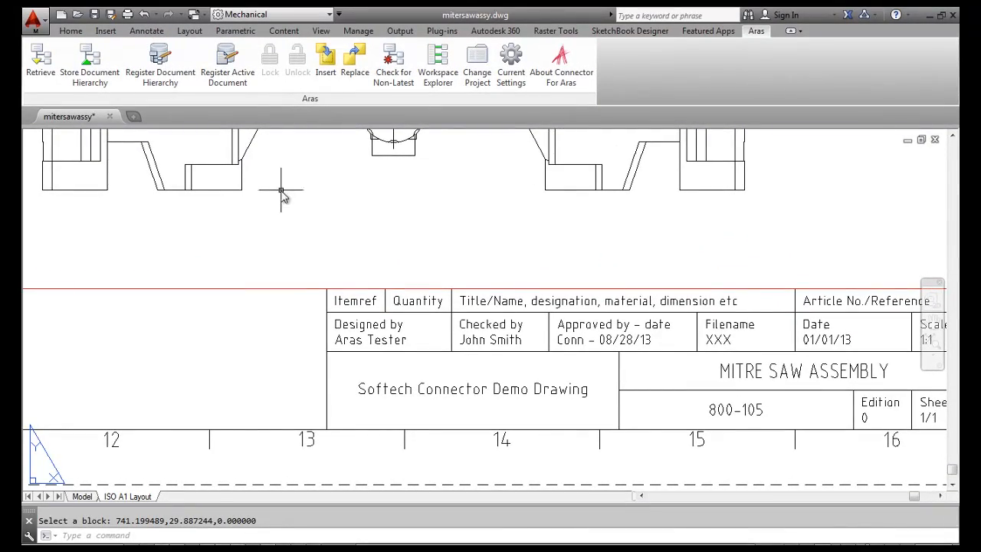
pyautogui.moveTo(227, 65)
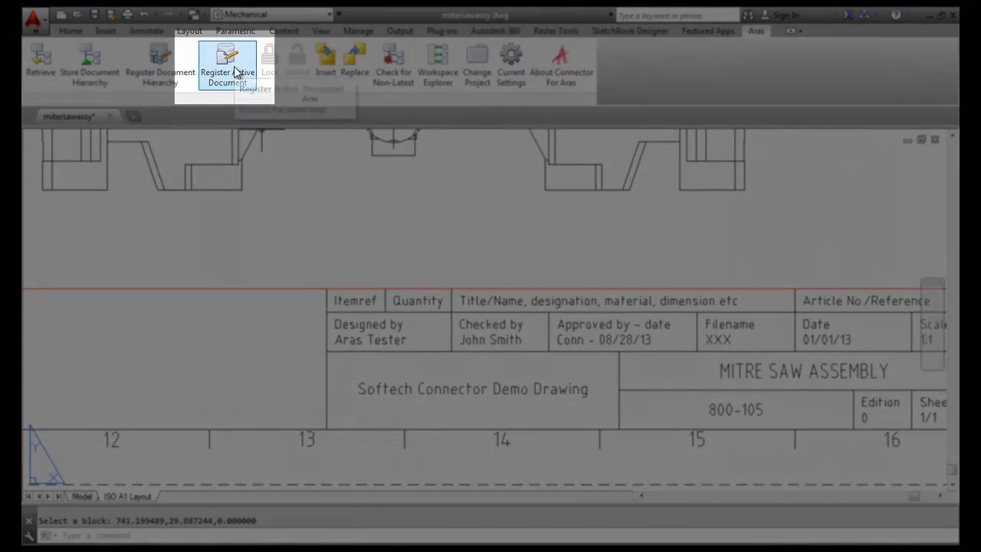
pyautogui.moveTo(227, 65)
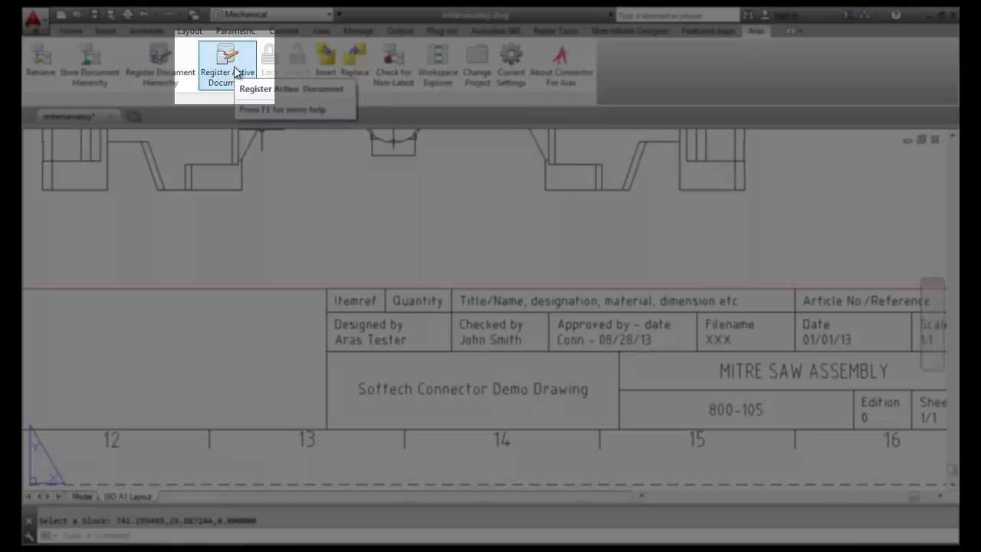
# Step: Register the active saw assembly drawing in Aras, accepting the part-number renaming notice
pyautogui.click(217, 65)
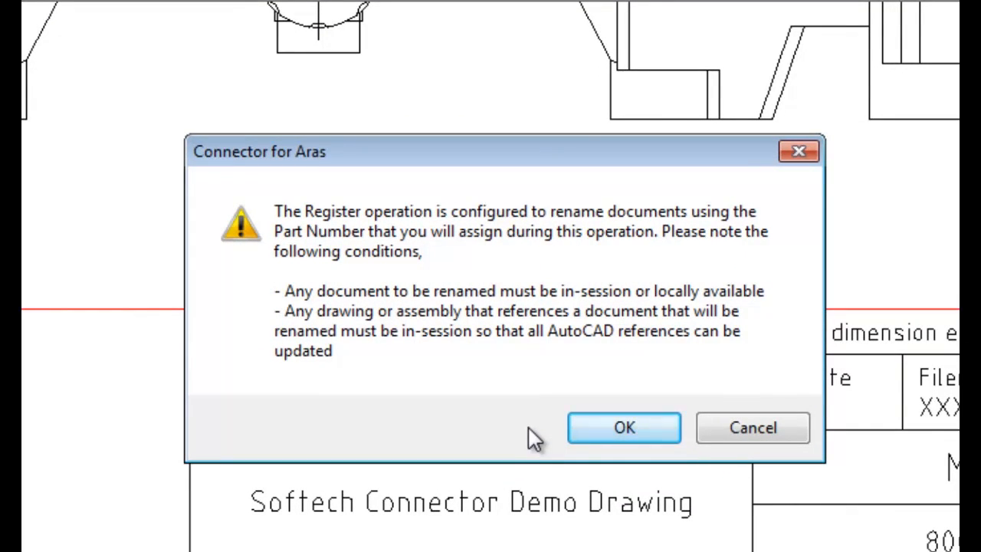
pyautogui.click(624, 427)
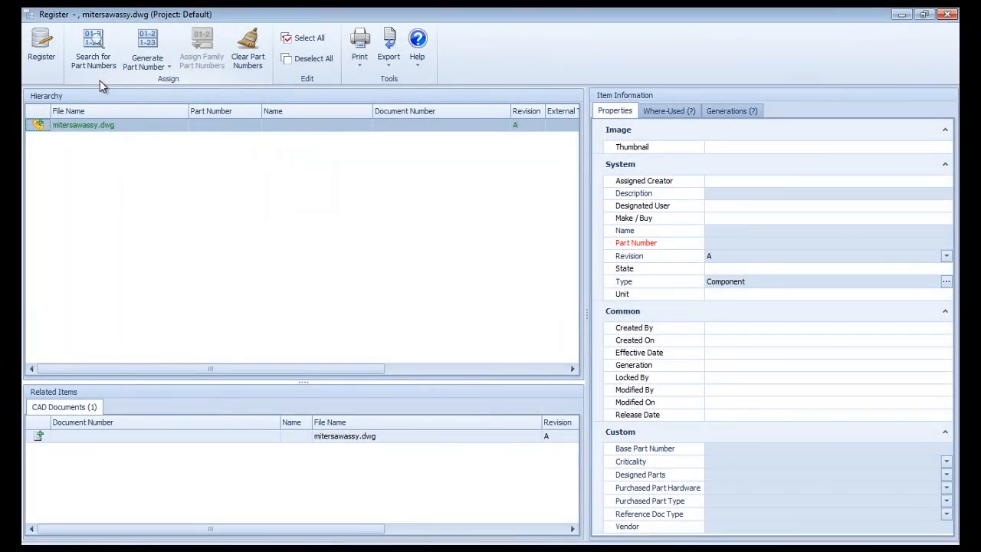
# Step: Enter 99999 as the drawing's part number
pyautogui.click(146, 47)
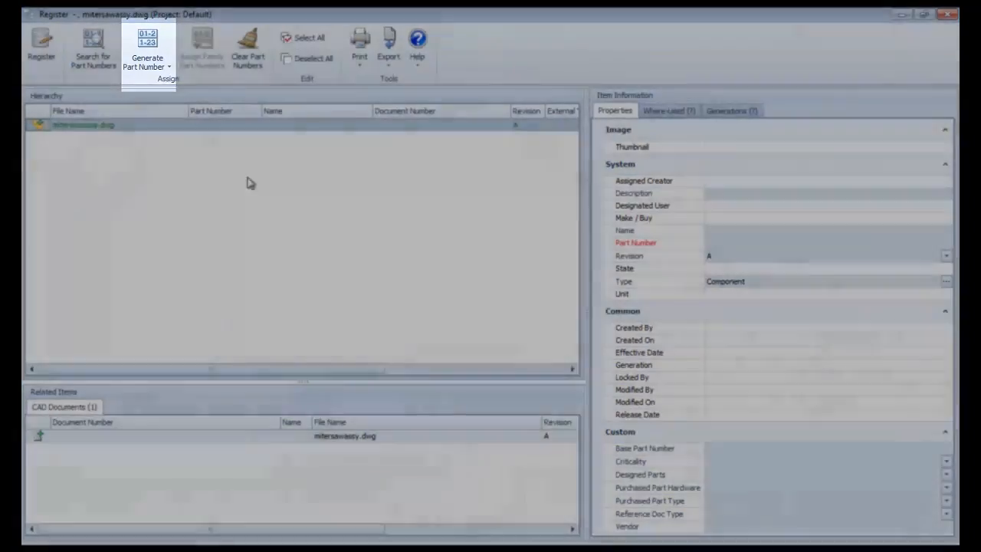
pyautogui.click(767, 242)
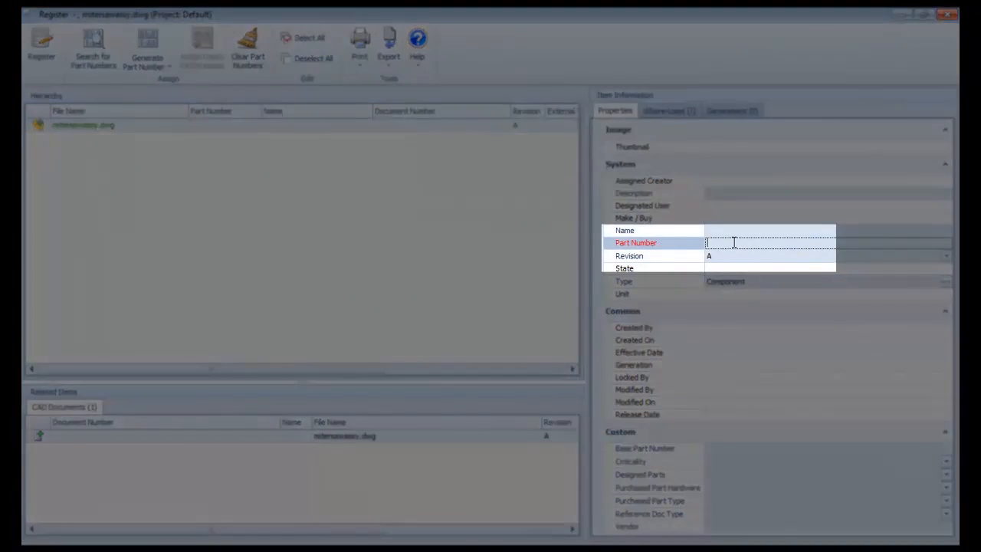
pyautogui.write('99999')
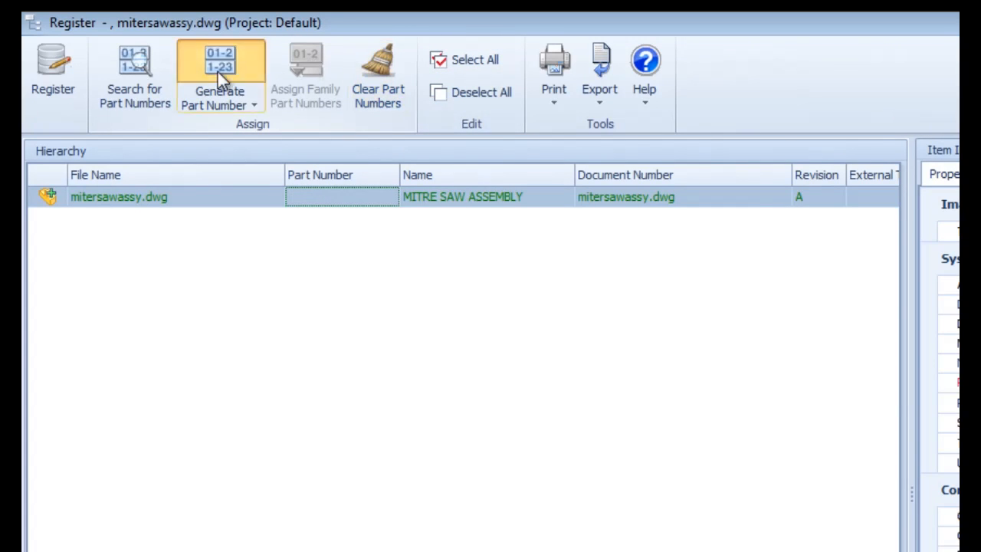
# Step: Generate part number 800-105, register the drawing, and dismiss the success message
pyautogui.click(220, 76)
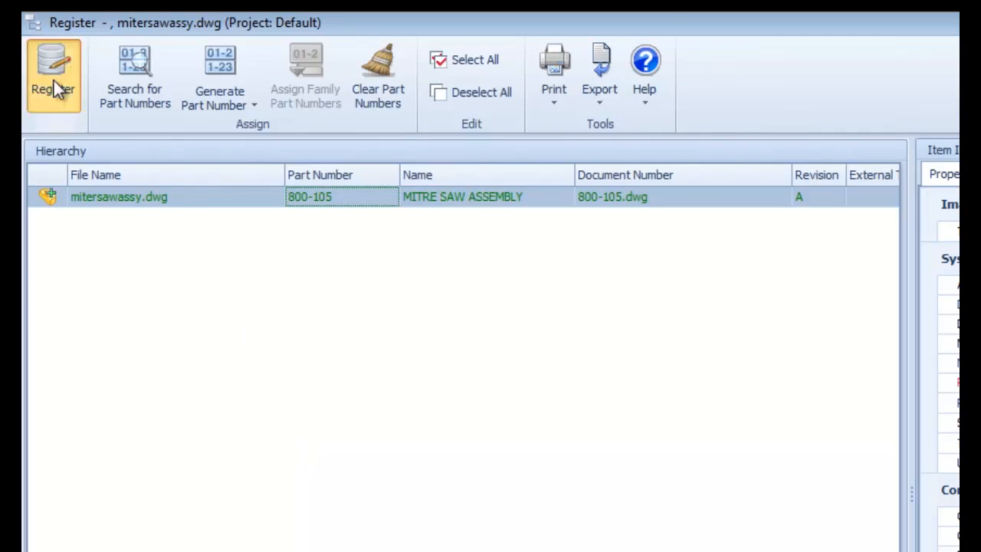
pyautogui.click(53, 73)
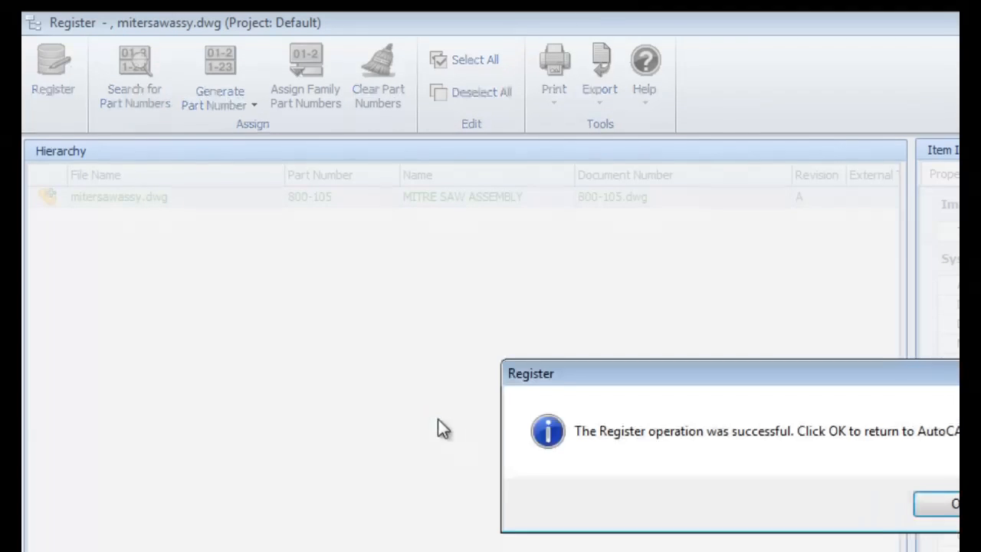
pyautogui.click(953, 503)
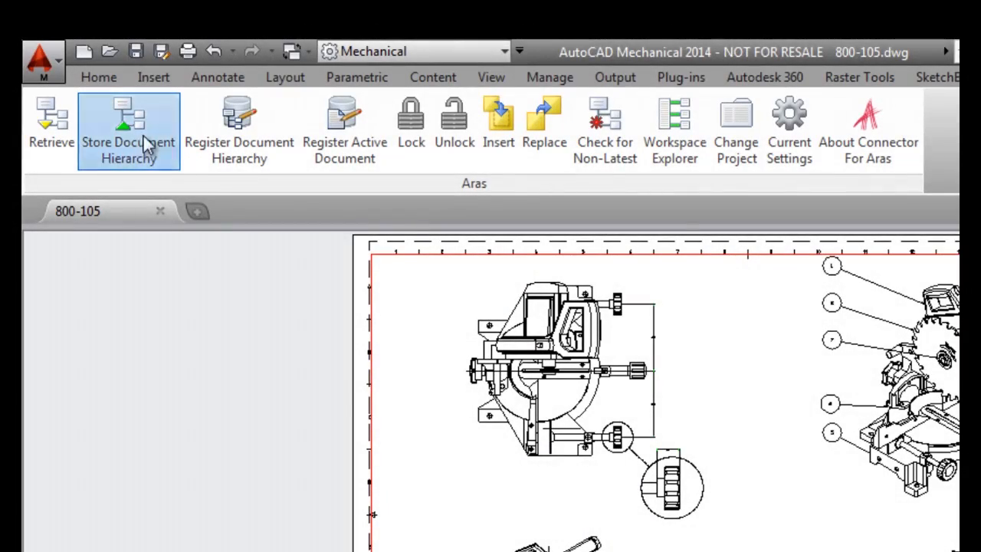
# Step: Launch Store Document Hierarchy for 800-105.dwg
pyautogui.click(129, 122)
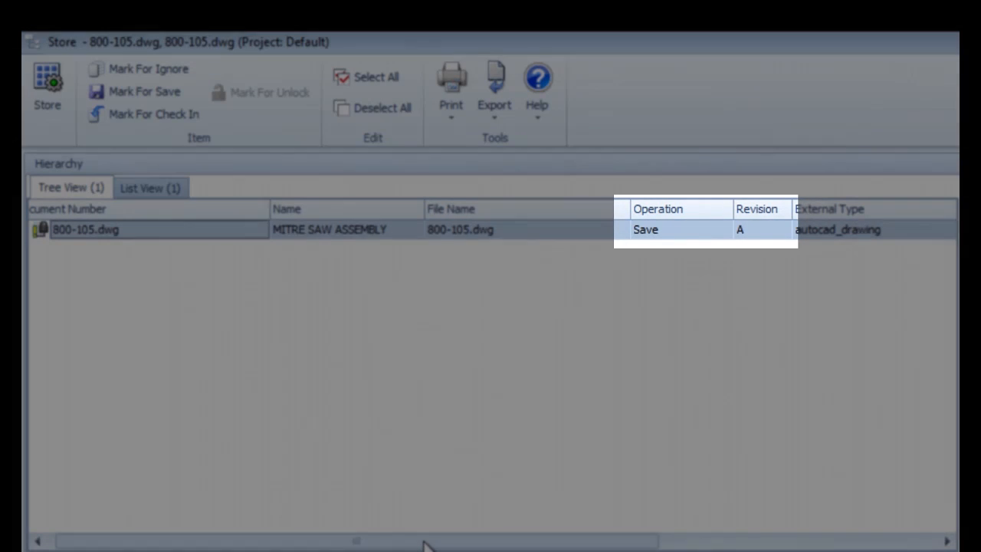
# Step: Review the Store grid columns and properties, then store 800-105.dwg in the vault
pyautogui.hscroll(3)
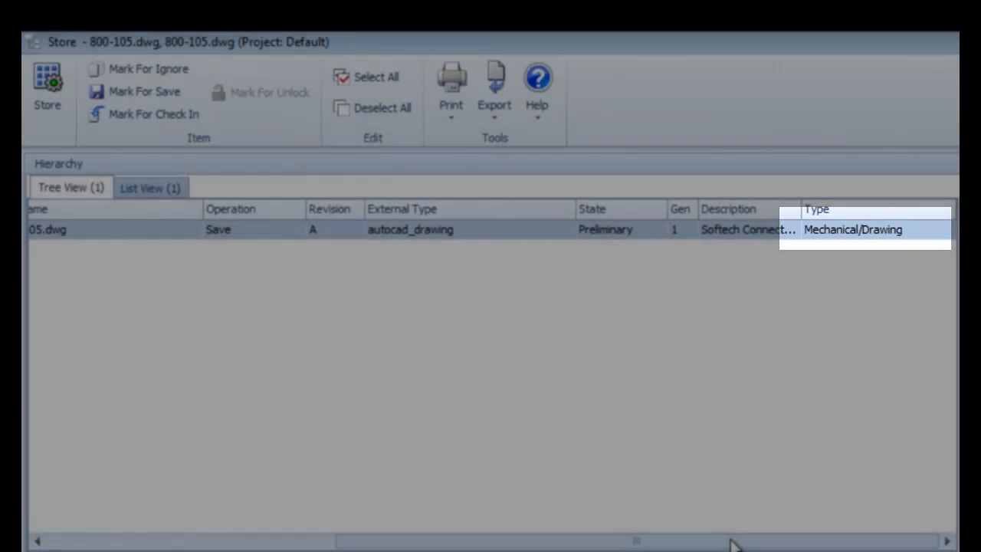
pyautogui.moveTo(636, 540); pyautogui.dragTo(404, 540)
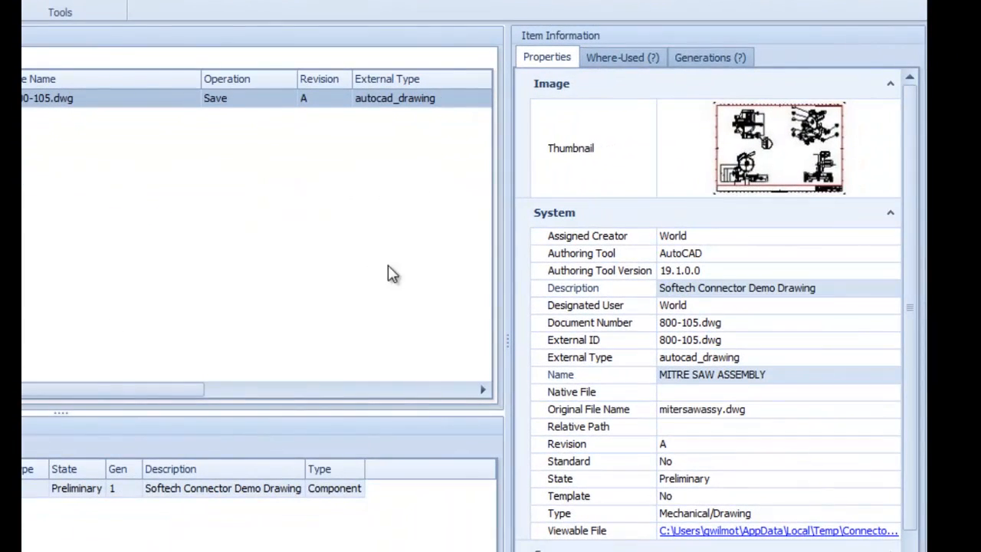
pyautogui.moveTo(468, 247)
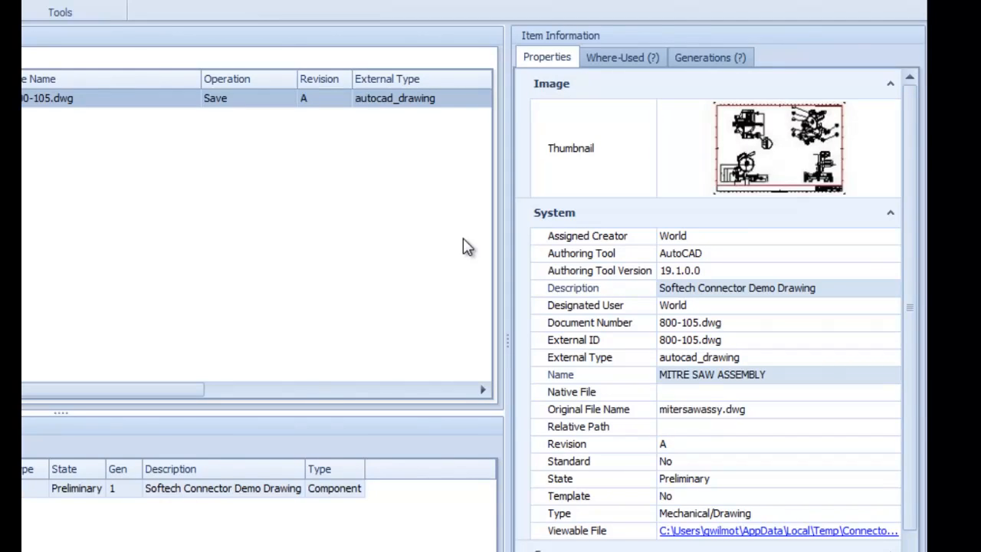
pyautogui.moveTo(566, 387)
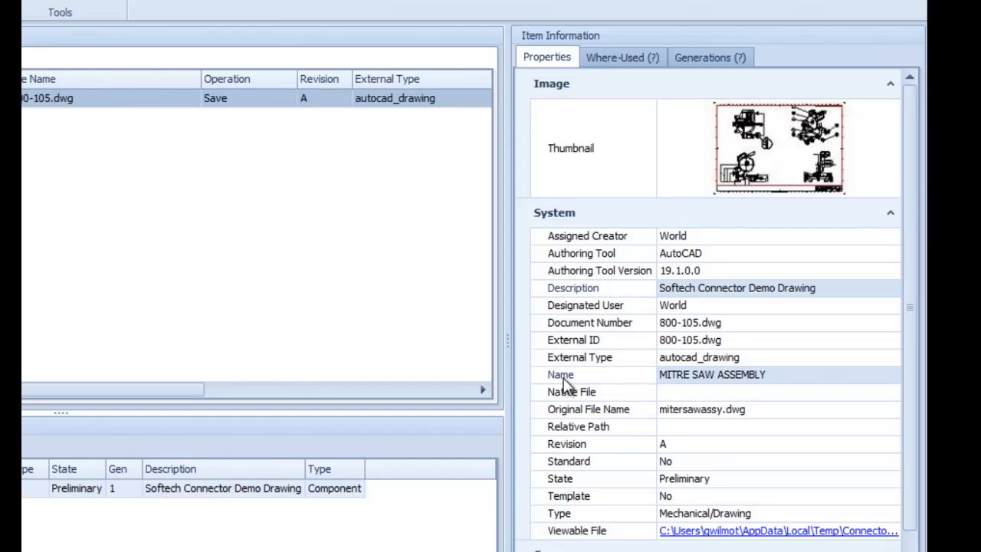
pyautogui.moveTo(664, 197)
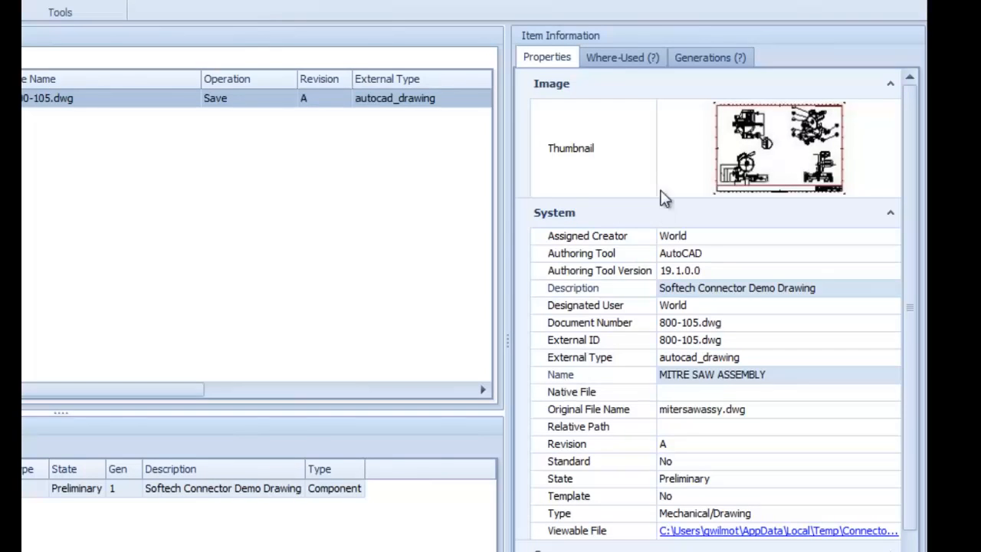
pyautogui.click(622, 57)
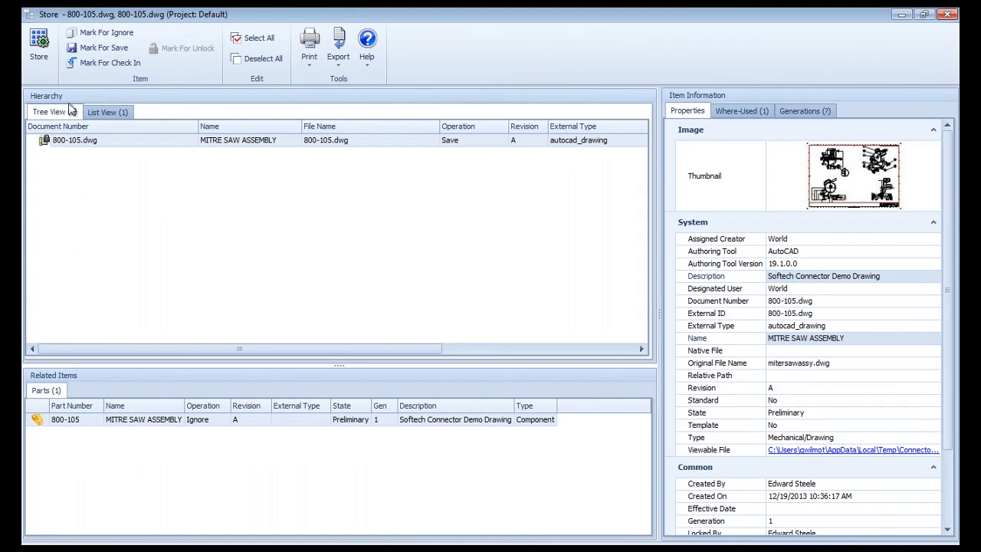
pyautogui.click(39, 46)
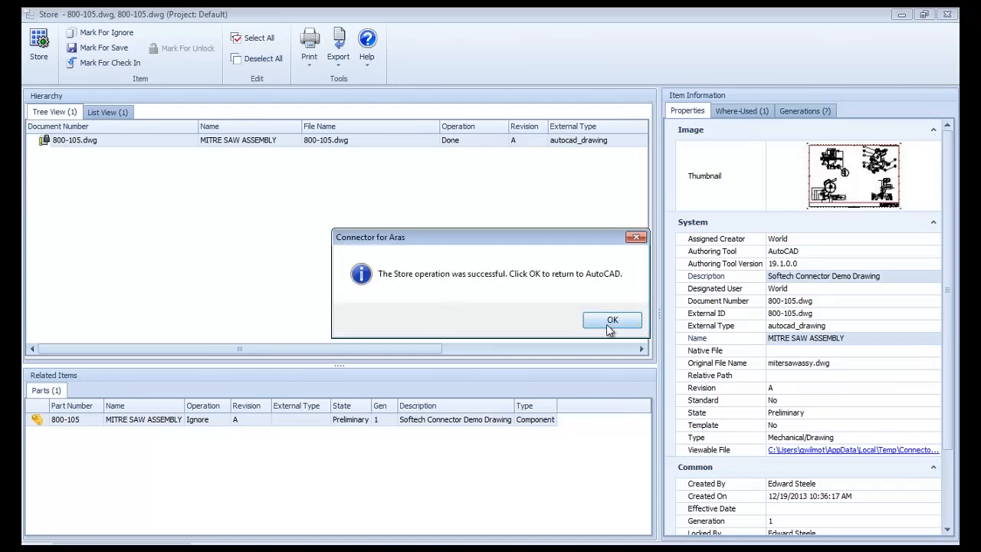
# Step: Open a vault Retrieve search and filter Description by '%soft'
pyautogui.click(612, 320)
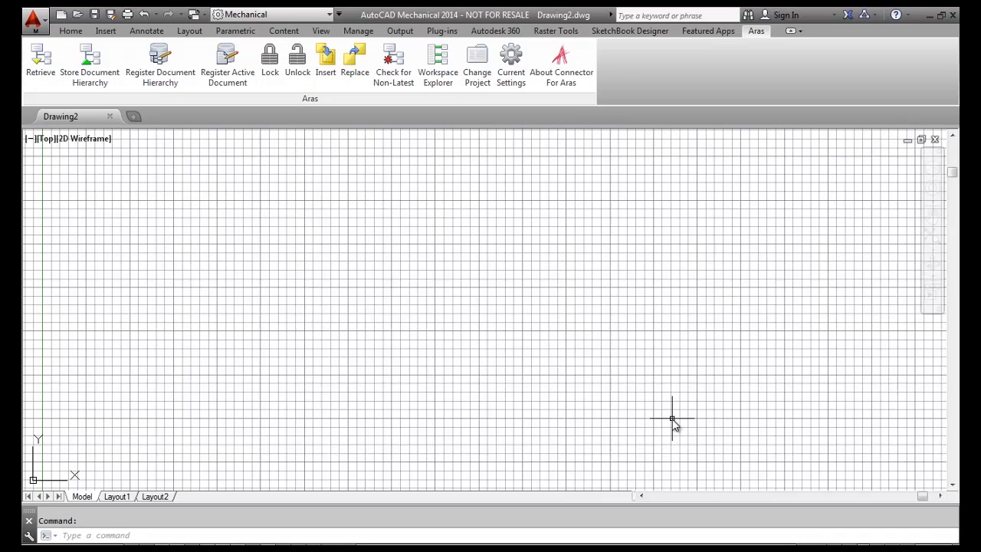
pyautogui.moveTo(31, 305)
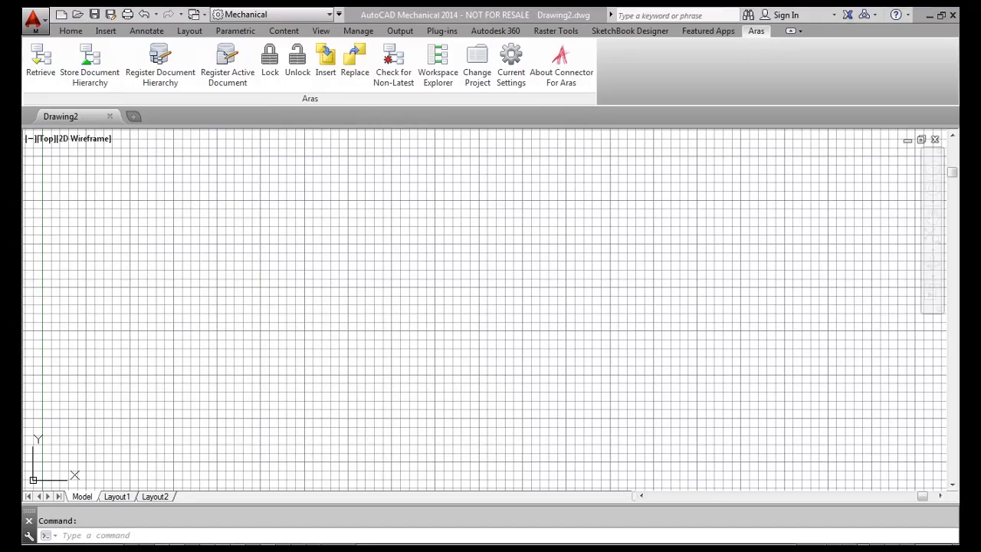
pyautogui.moveTo(168, 279)
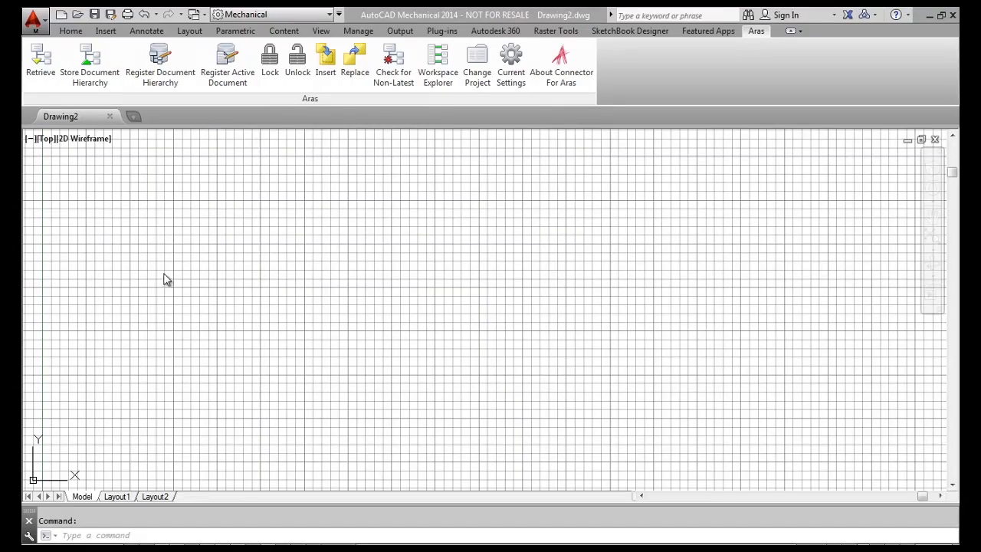
pyautogui.click(41, 61)
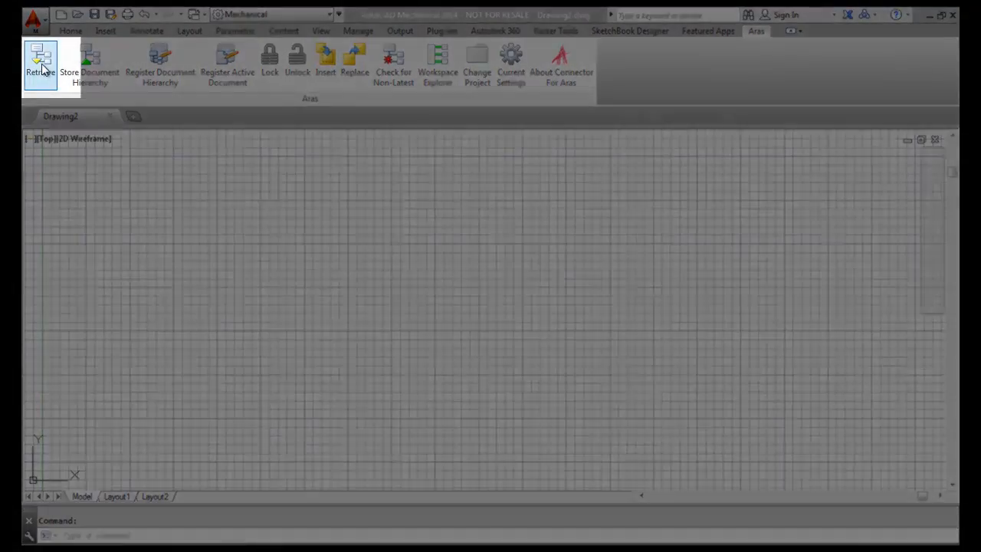
pyautogui.click(41, 65)
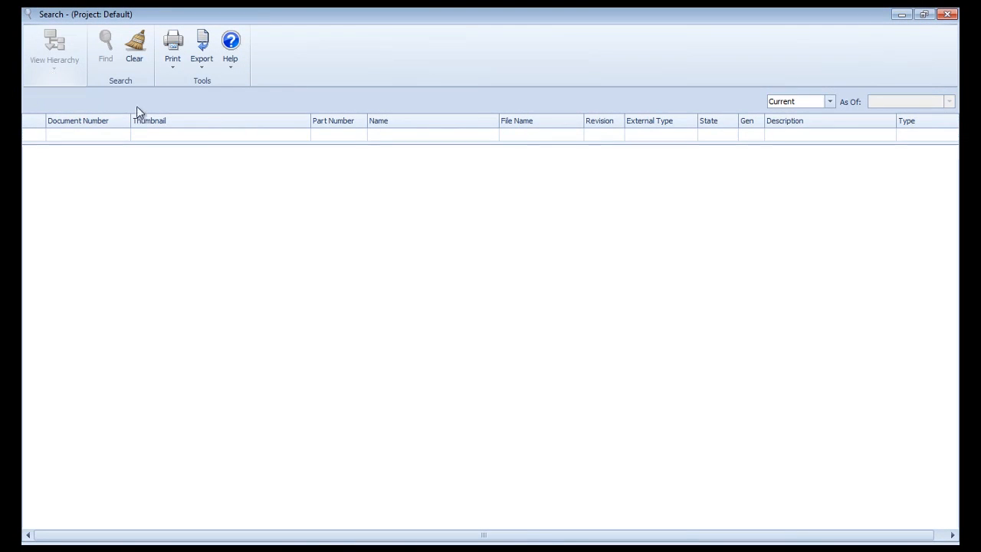
pyautogui.moveTo(791, 278)
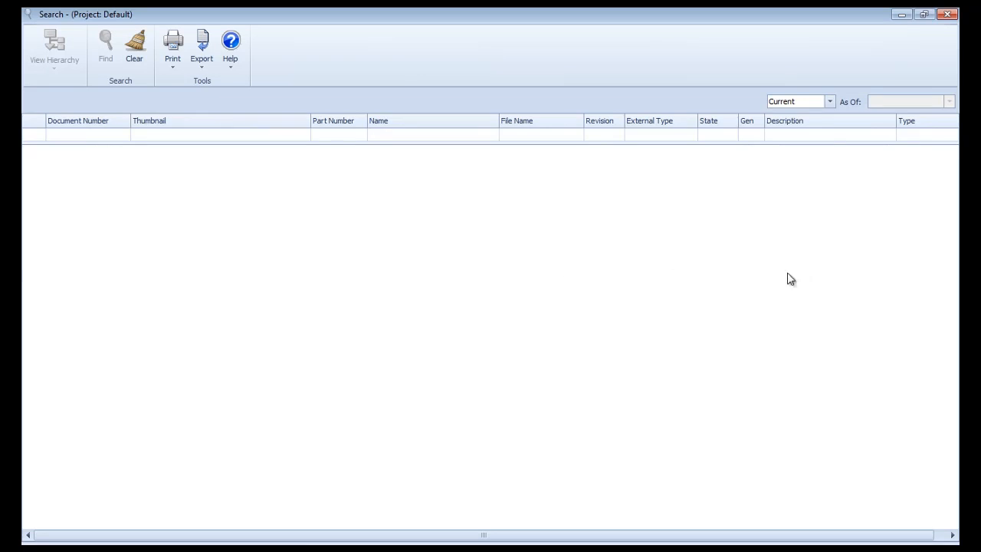
pyautogui.click(827, 134)
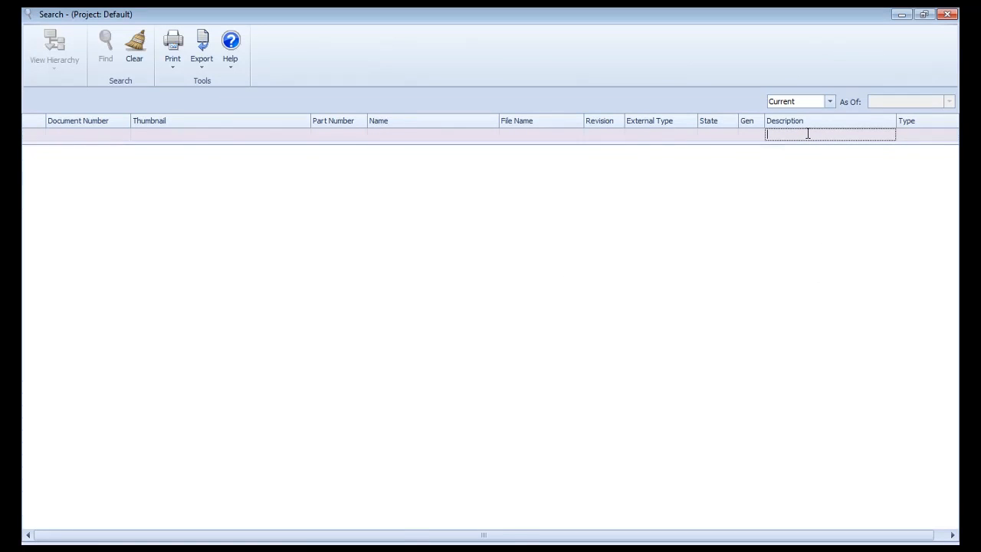
pyautogui.write('%softech%')
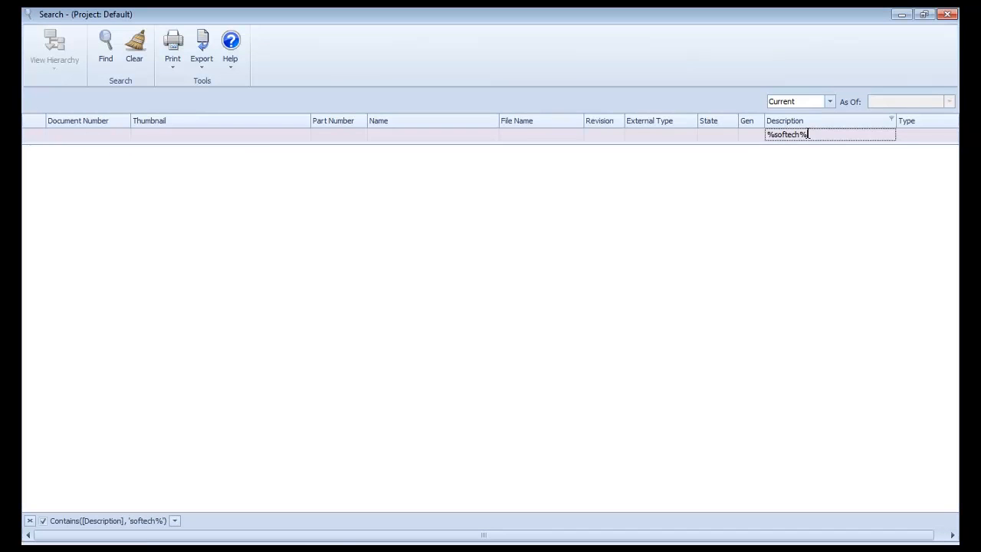
# Step: Search, select 800-105.dwg, view its hierarchy, and mark it for check out
pyautogui.click(105, 46)
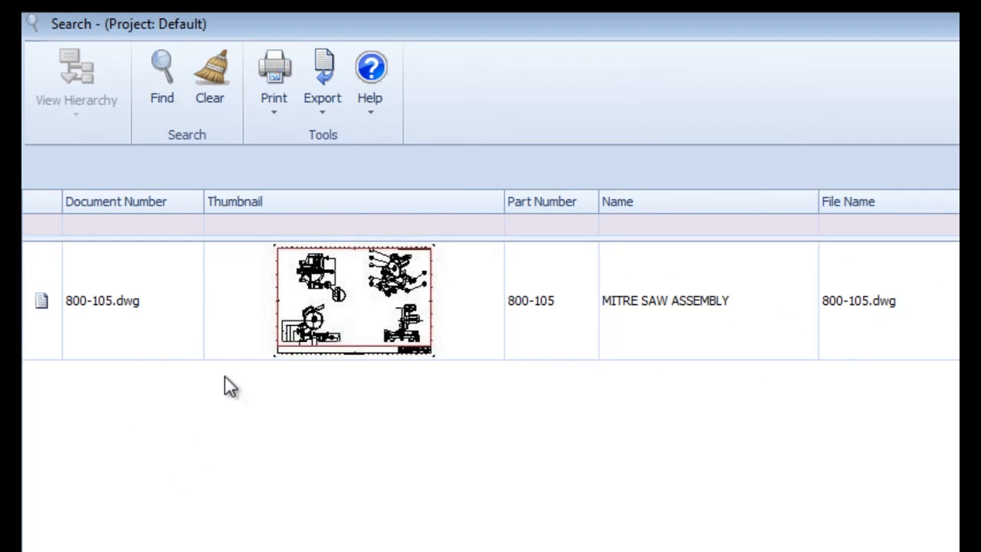
pyautogui.click(133, 300)
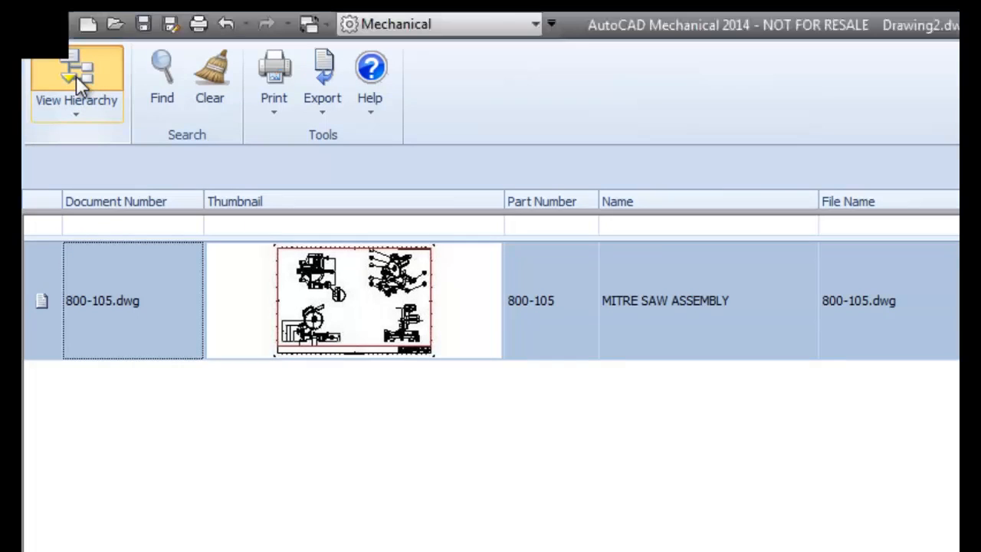
pyautogui.click(76, 81)
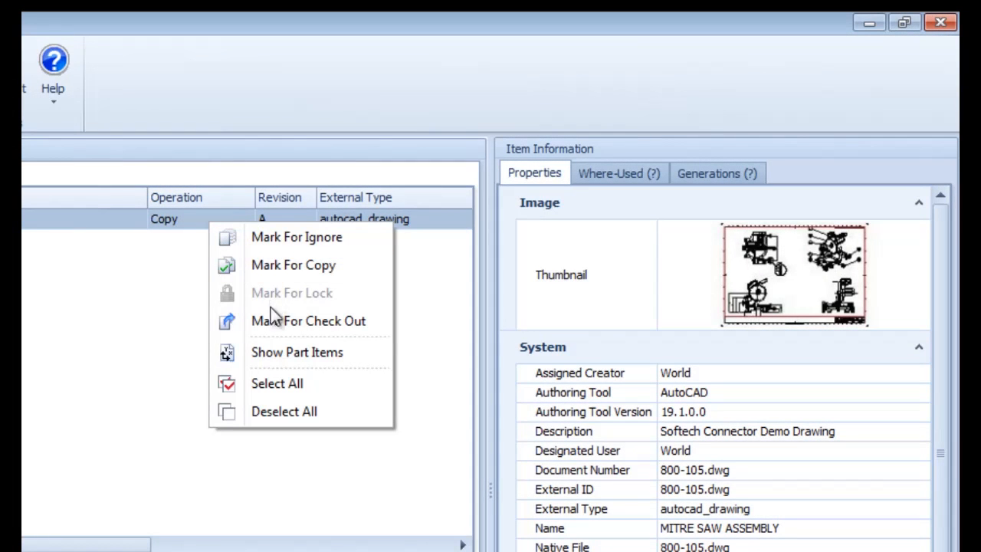
pyautogui.click(307, 320)
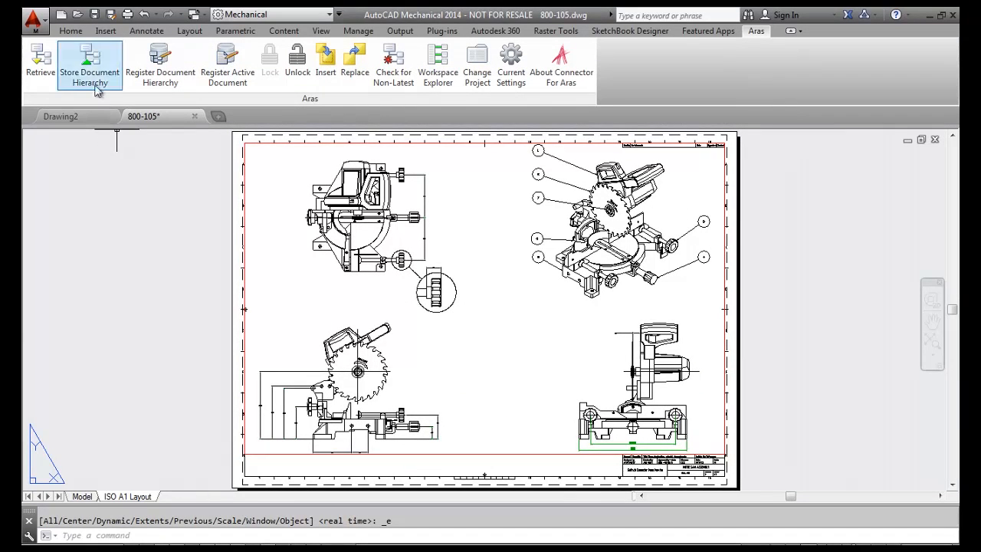
pyautogui.moveTo(90, 65)
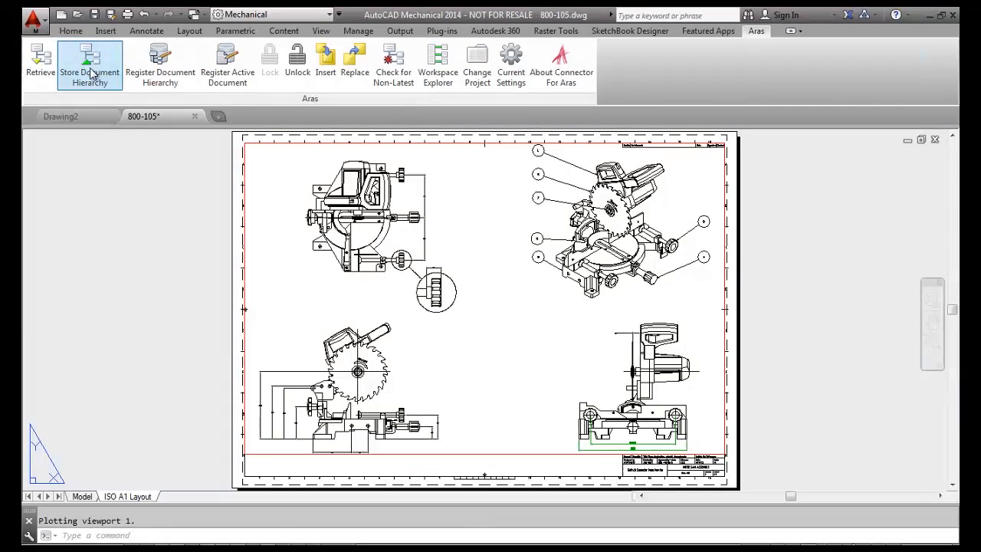
# Step: Mark 800-105.dwg for check in, store it, and acknowledge success
pyautogui.click(90, 61)
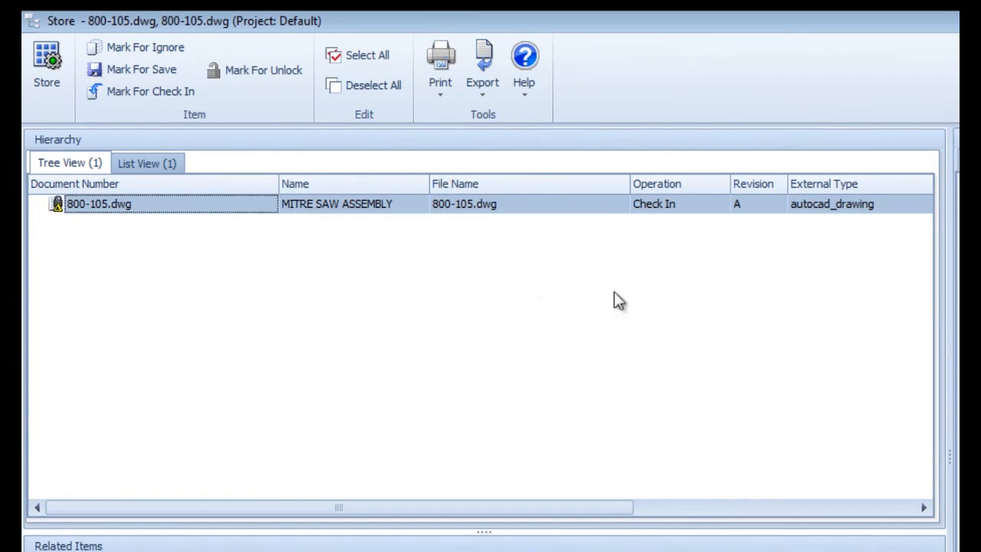
pyautogui.moveTo(613, 211)
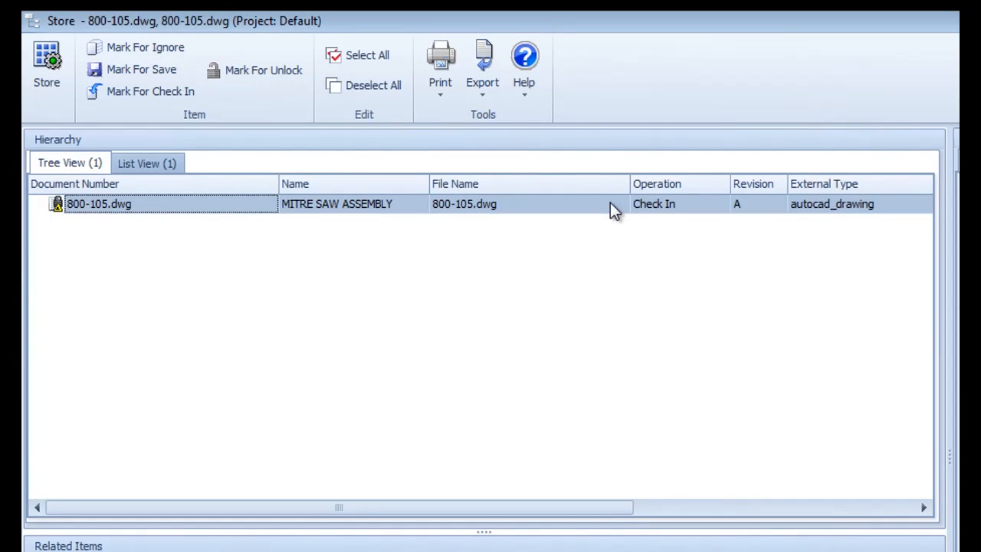
pyautogui.rightClick(614, 204)
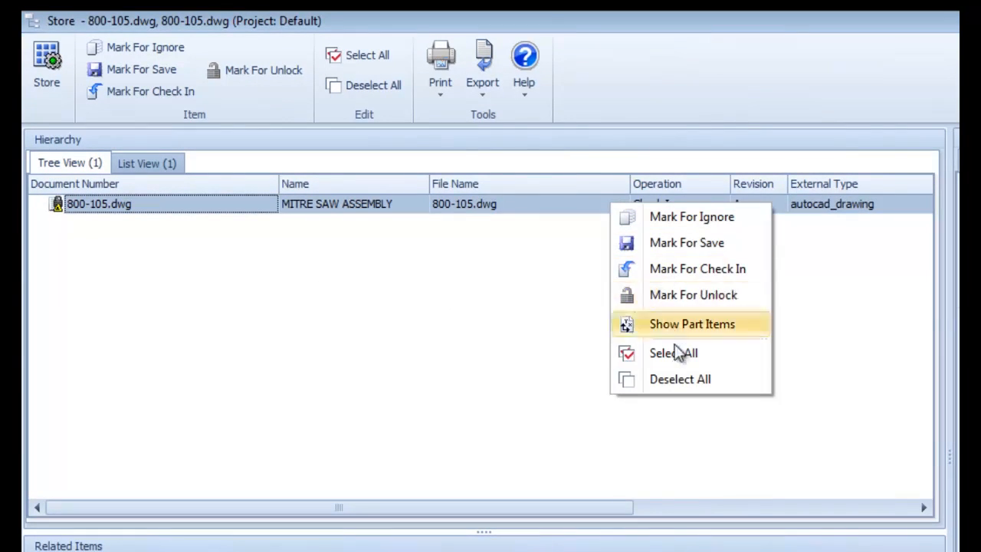
pyautogui.moveTo(698, 268)
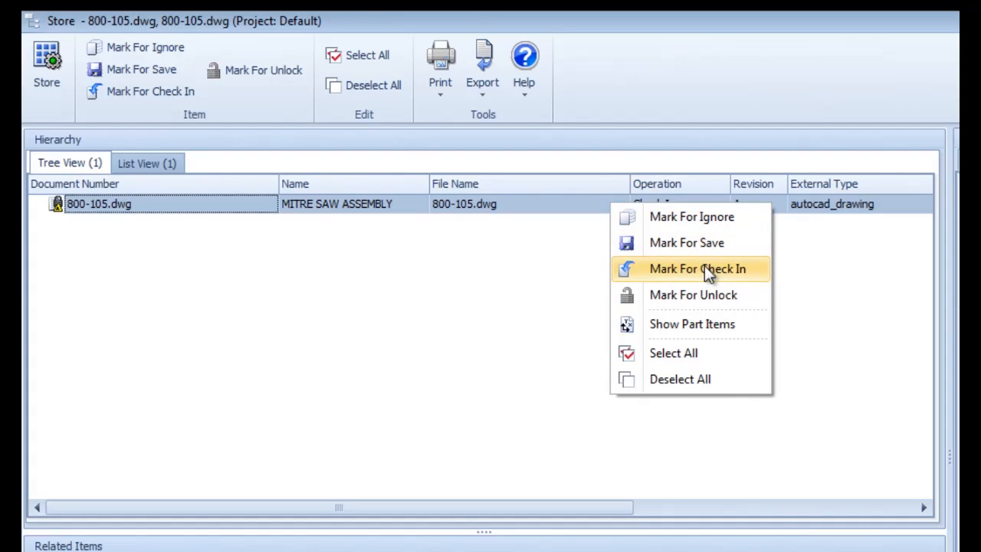
pyautogui.click(697, 268)
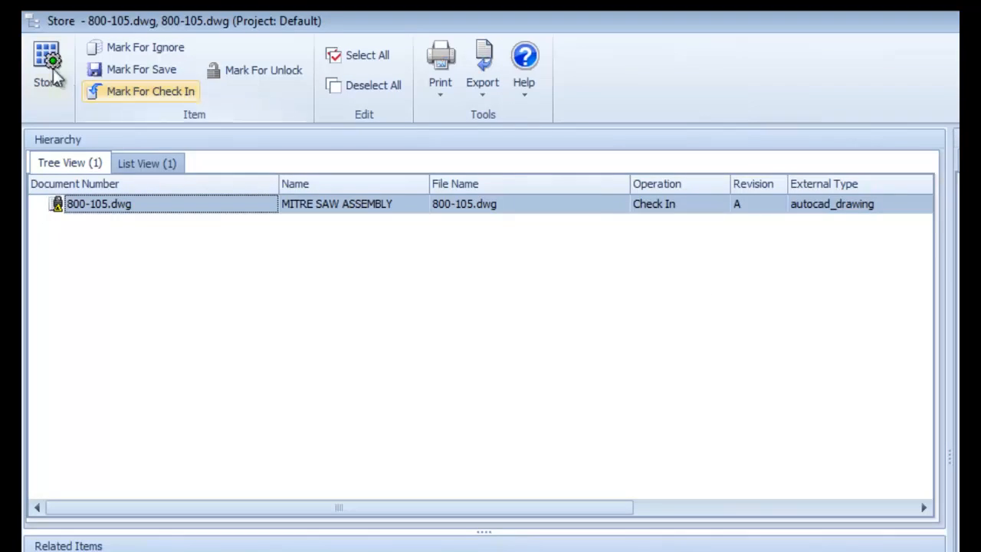
pyautogui.click(47, 65)
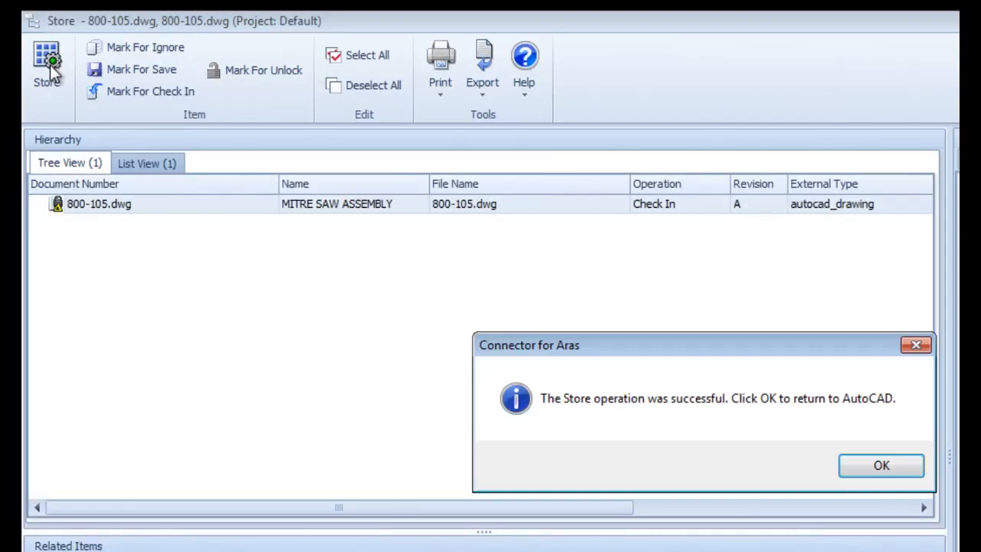
pyautogui.click(882, 465)
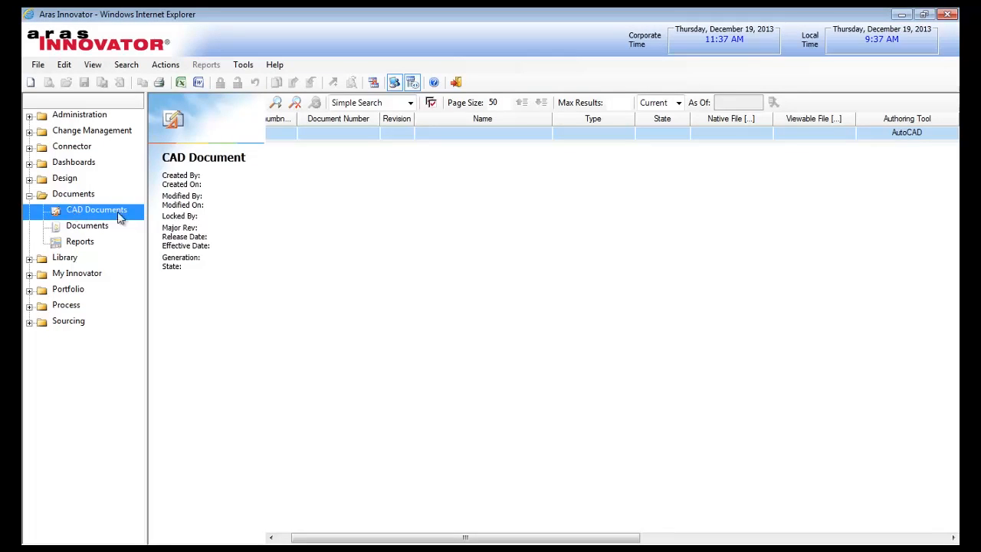
# Step: Filter CAD Documents by name '%saw%' to list 800-105.dwg
pyautogui.click(482, 133)
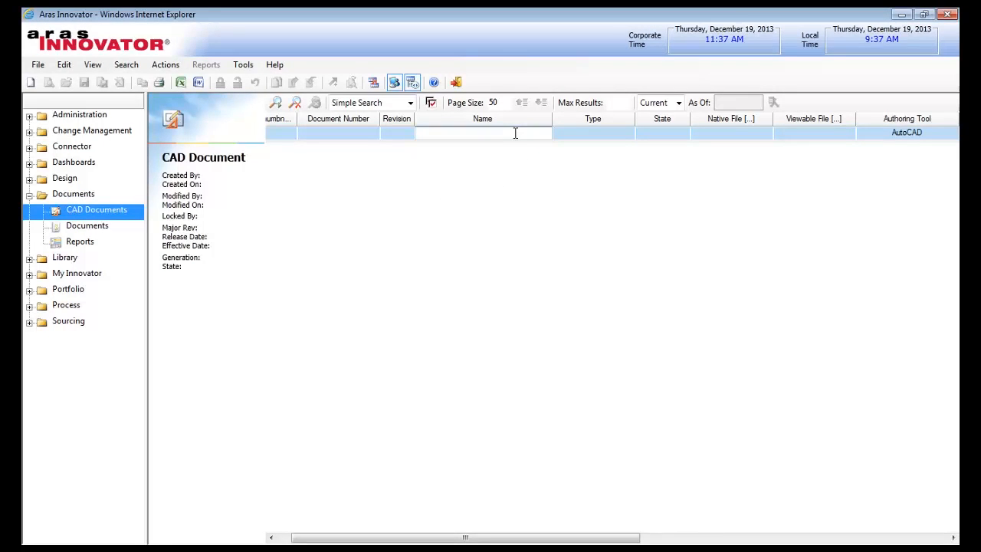
pyautogui.write('%sa')
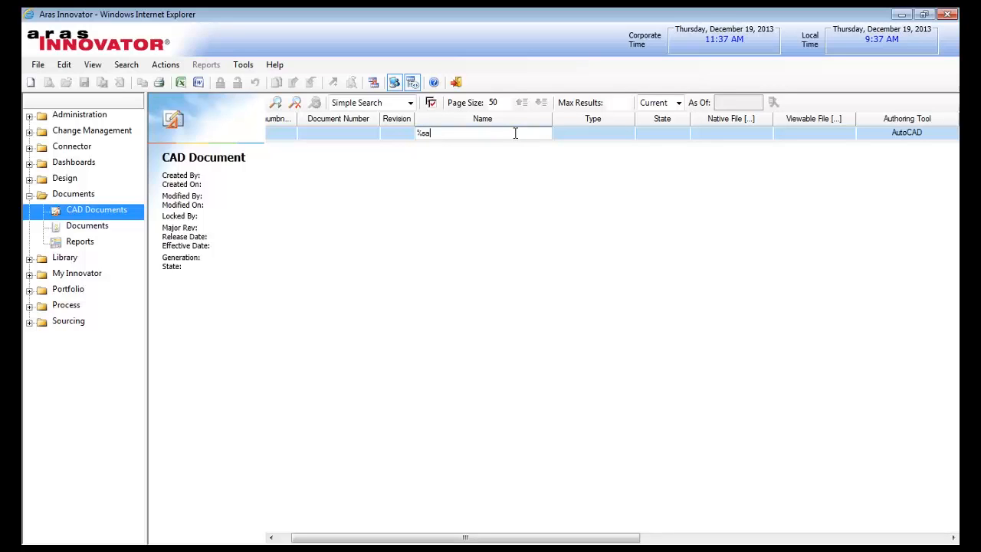
pyautogui.write('w%')
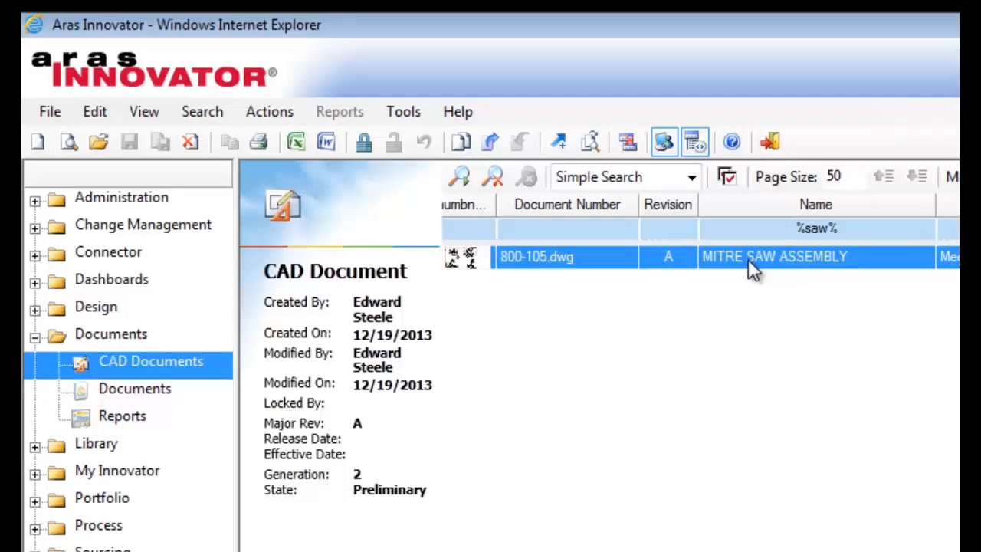
# Step: Open the 800-105.dwg record to confirm generation 2 and Preliminary state
pyautogui.doubleClick(774, 257)
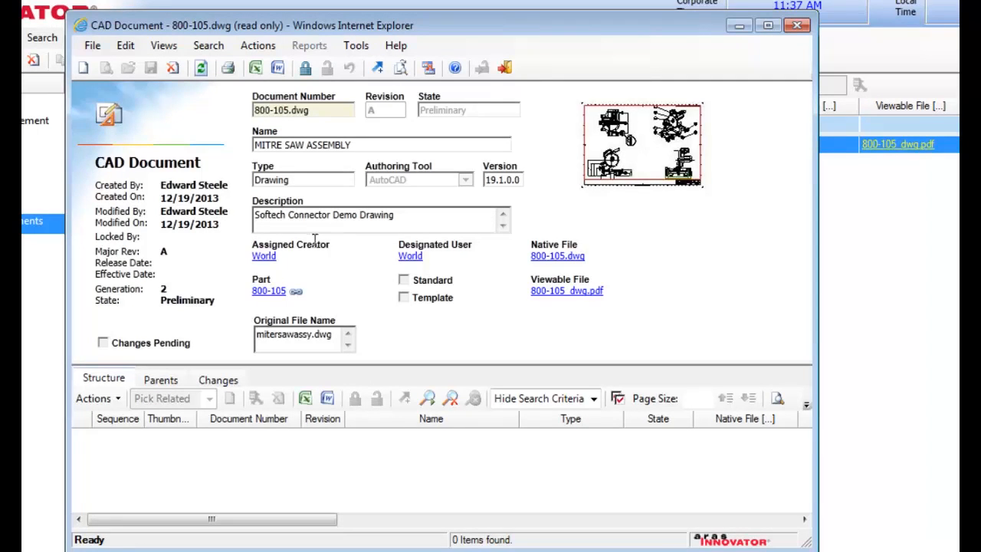
pyautogui.moveTo(244, 276)
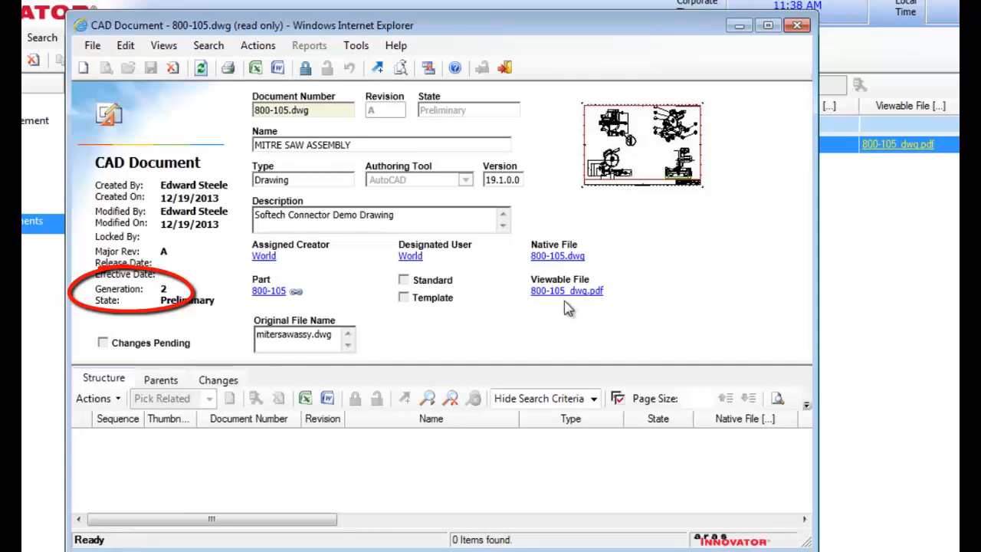
pyautogui.click(567, 291)
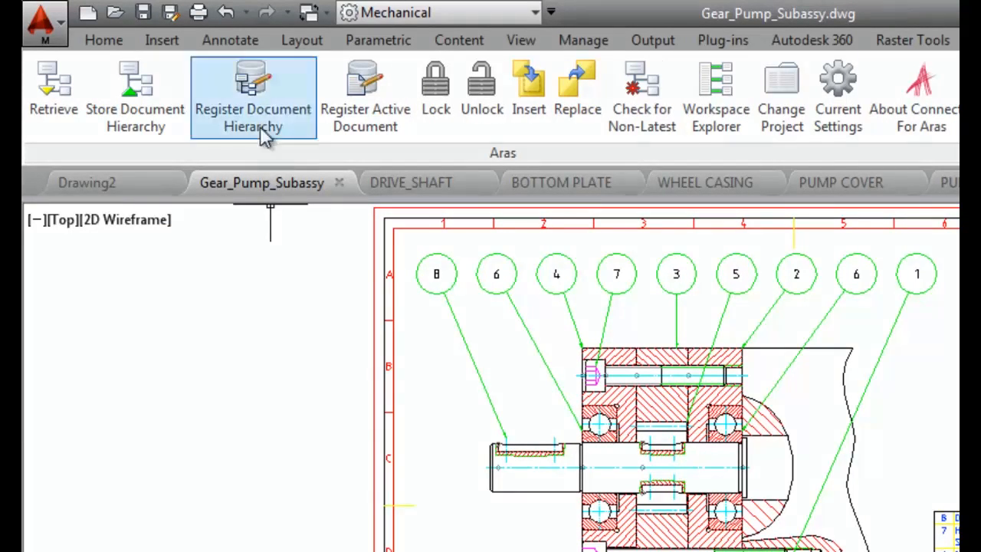
# Step: Register all gear pump drawings with generated part numbers 00000394–00000399, then store them in Aras
pyautogui.click(253, 96)
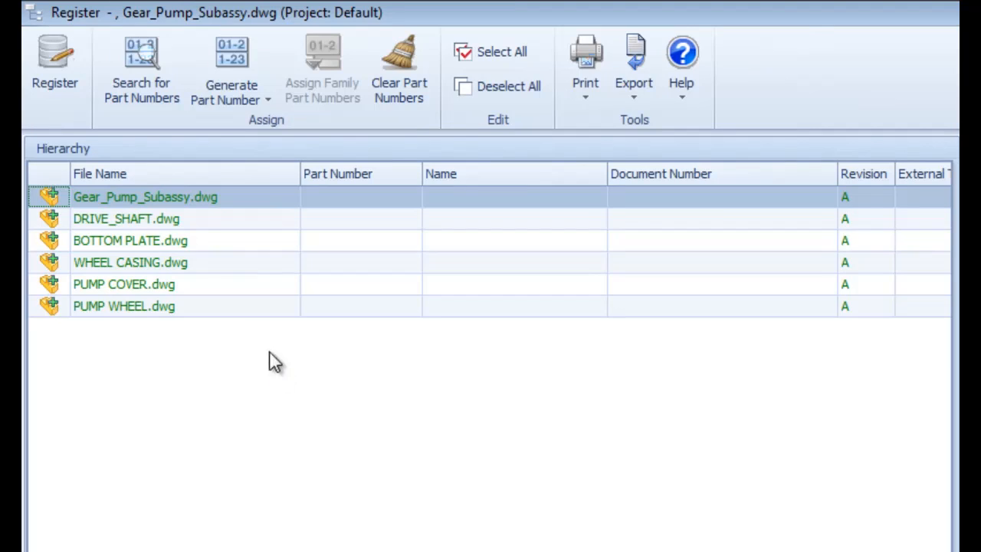
pyautogui.moveTo(266, 362)
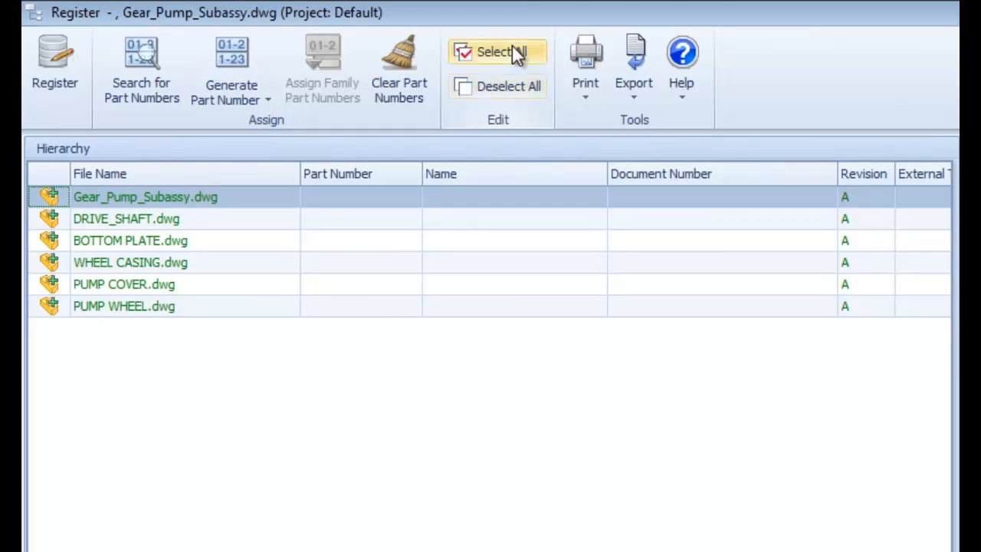
pyautogui.click(501, 52)
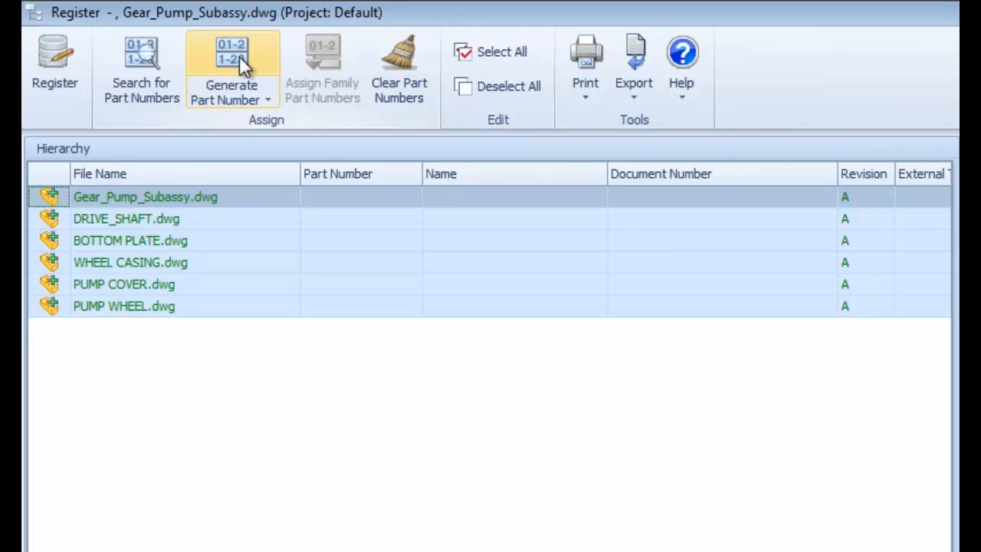
pyautogui.click(231, 69)
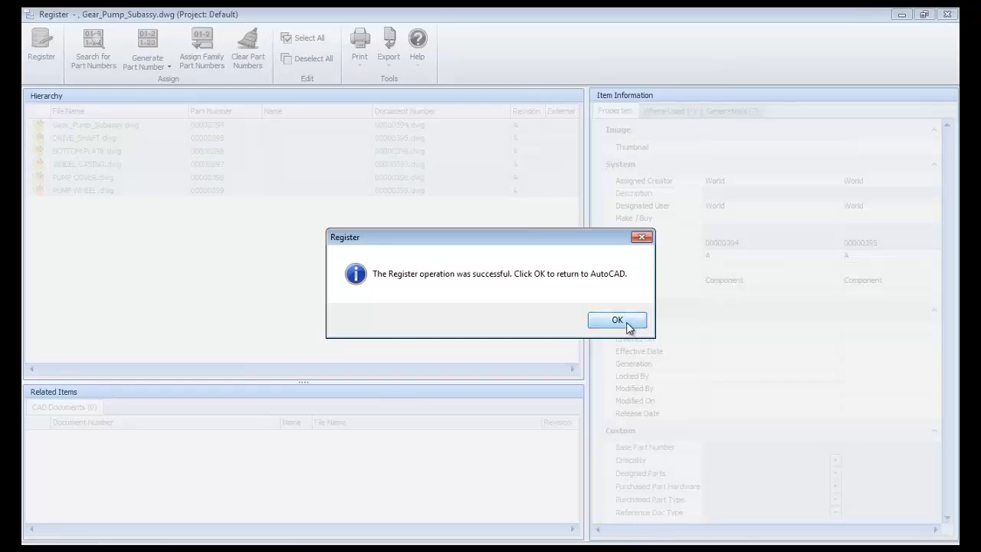
pyautogui.click(617, 320)
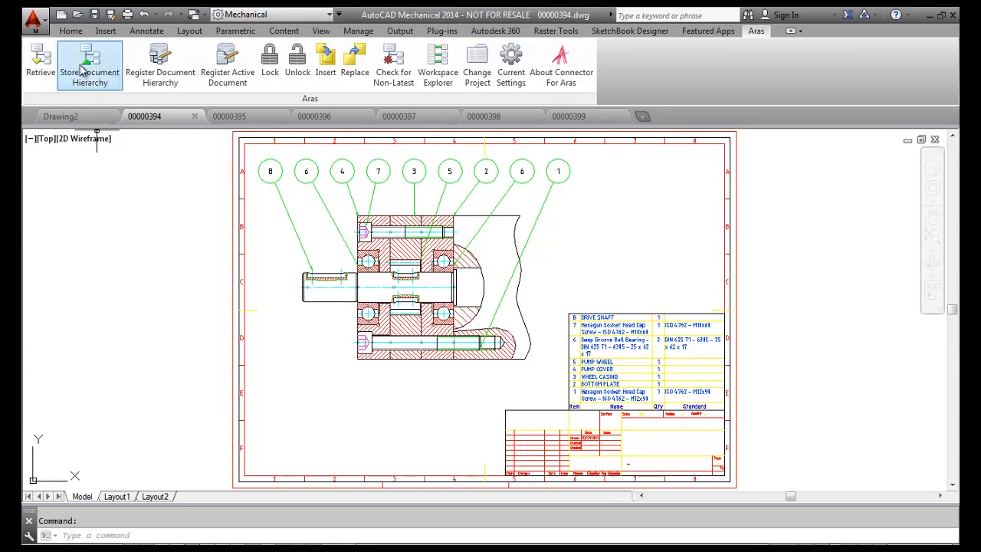
pyautogui.click(90, 63)
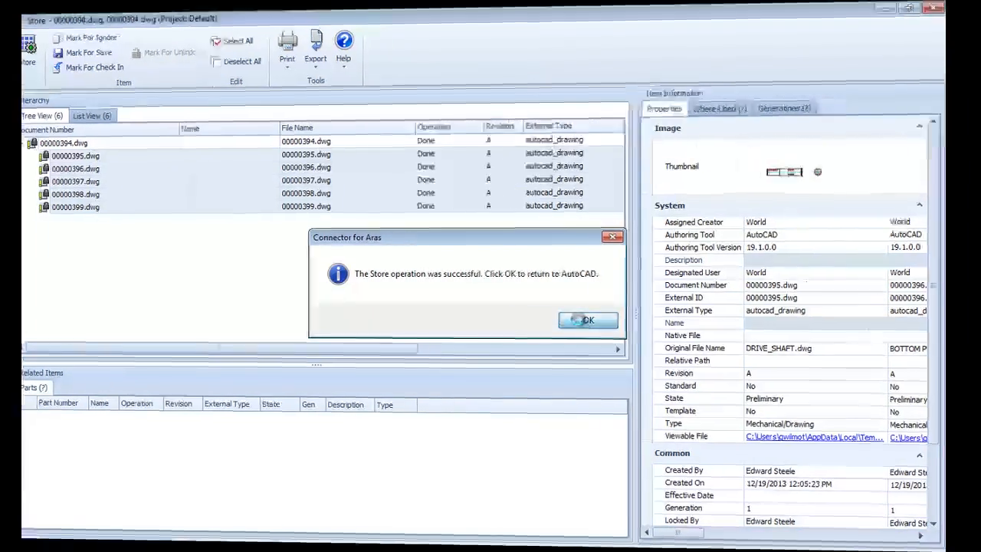
pyautogui.click(587, 320)
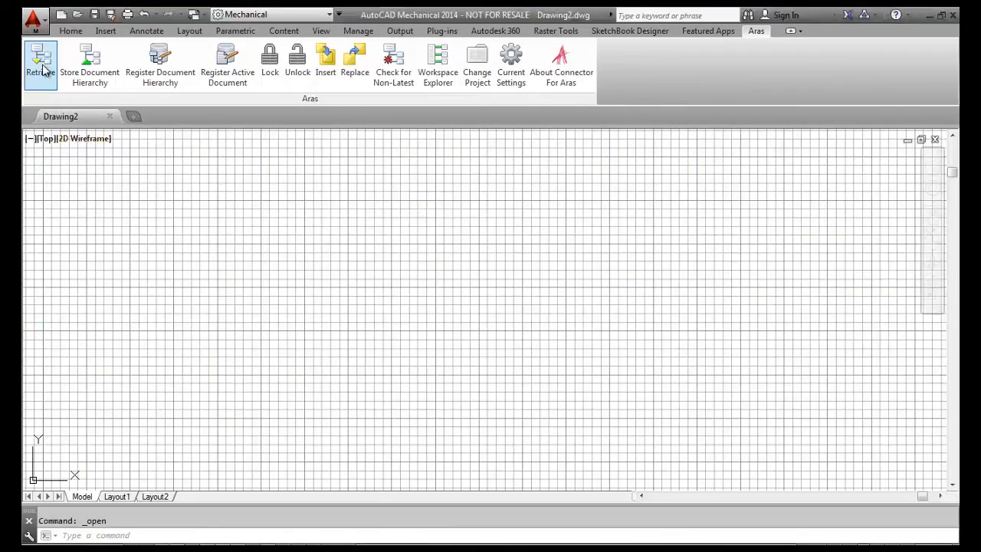
# Step: Search the vault by document number %394 to find 00000394.dwg
pyautogui.click(40, 63)
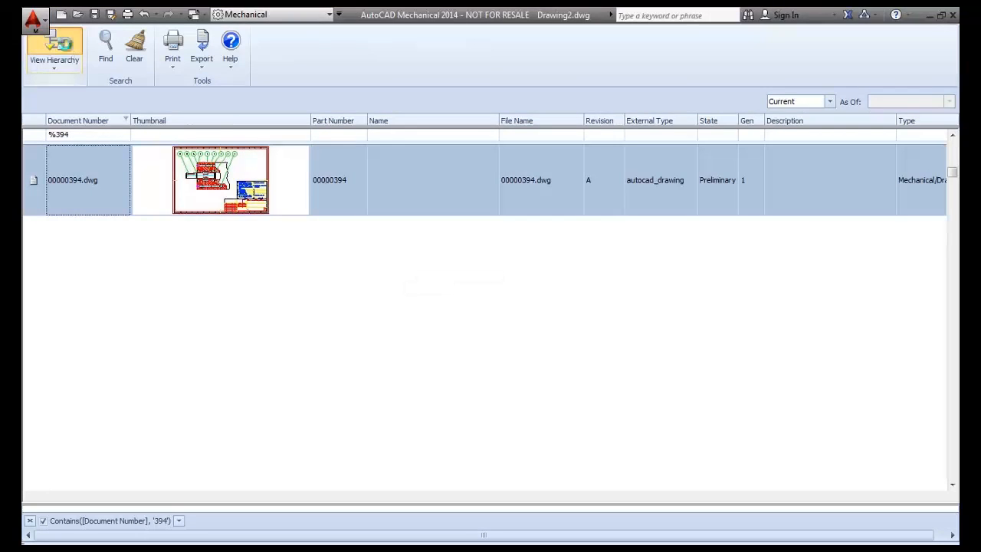
pyautogui.click(53, 46)
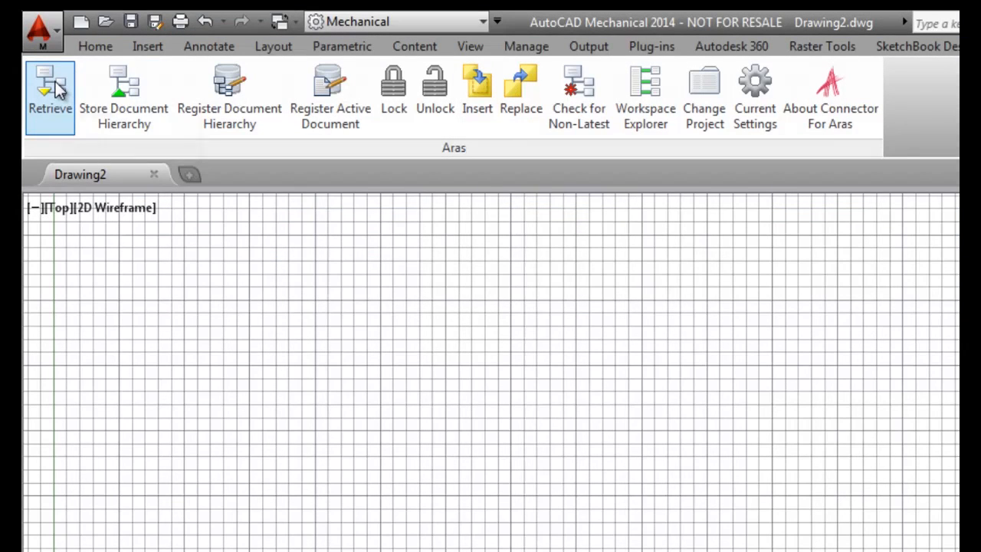
pyautogui.click(49, 96)
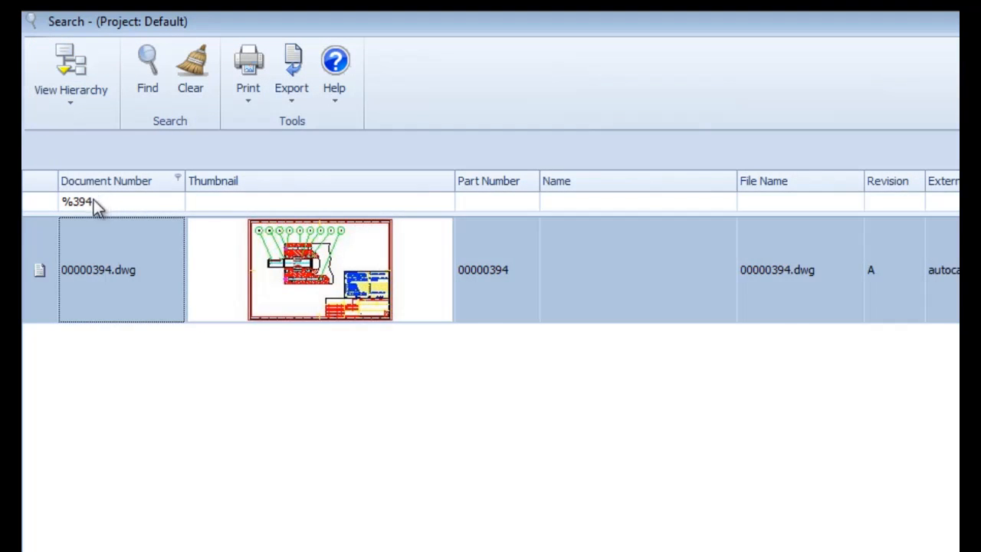
pyautogui.press('Backspace')
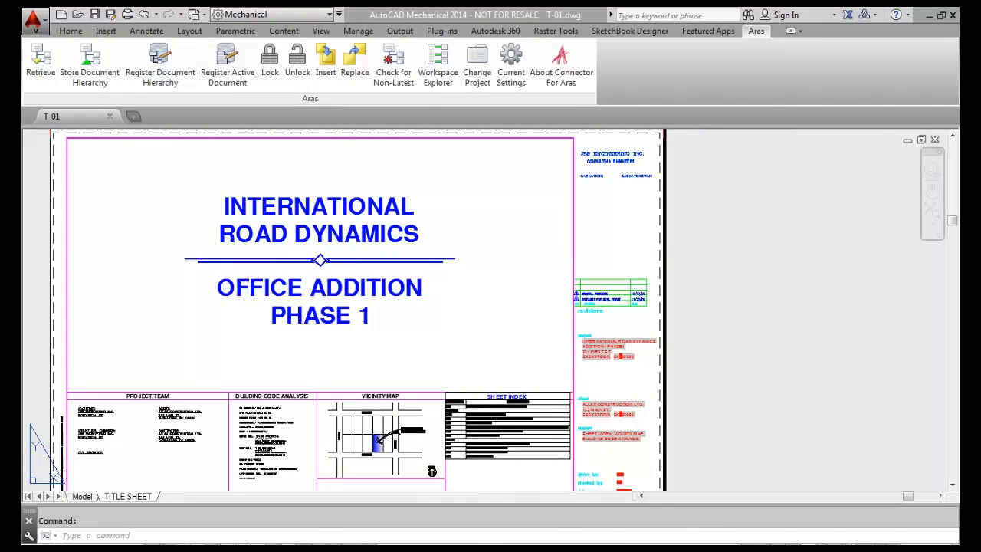
pyautogui.moveTo(115, 141)
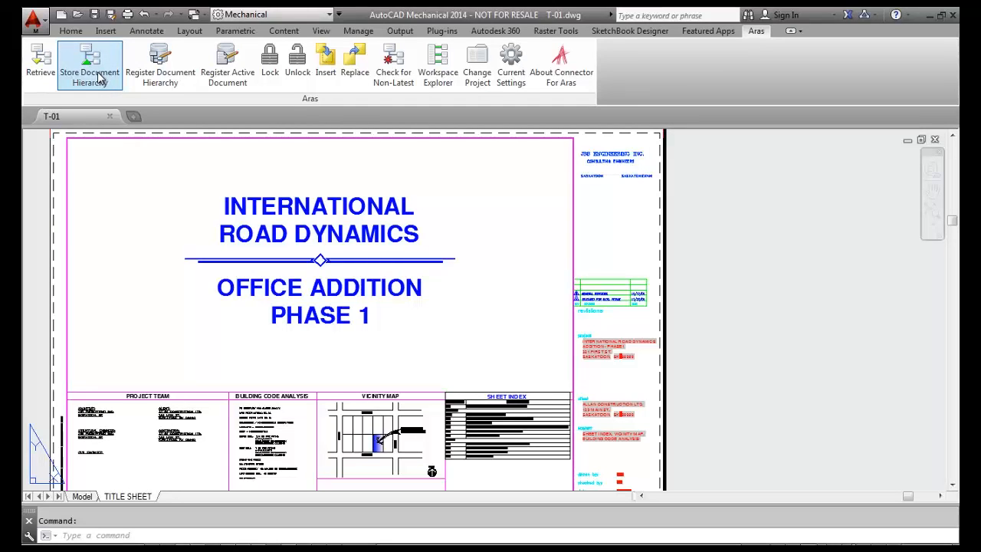
# Step: Show the IRD Addition sheet set store list, with every drawing marked Add at revision A
pyautogui.click(89, 63)
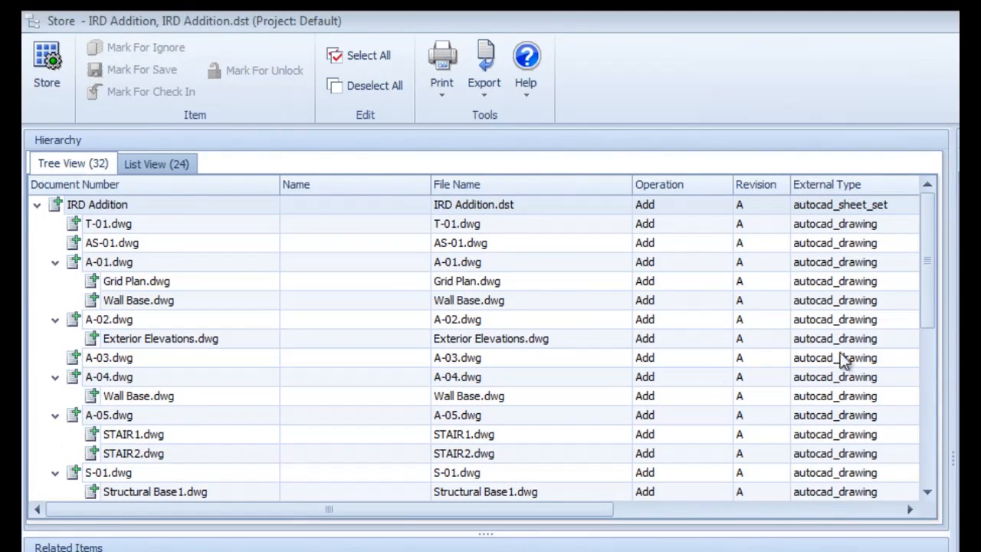
pyautogui.click(96, 204)
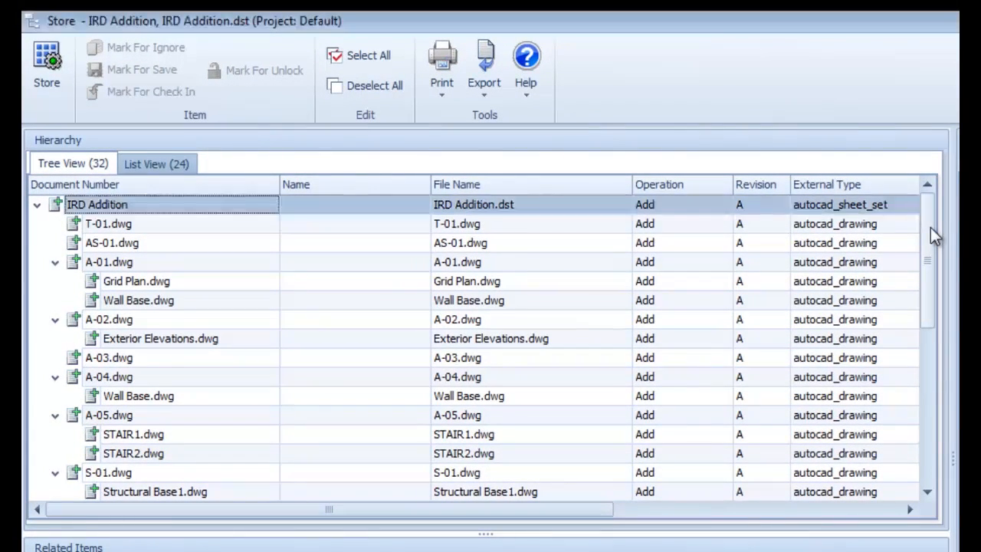
pyautogui.scroll(-3)
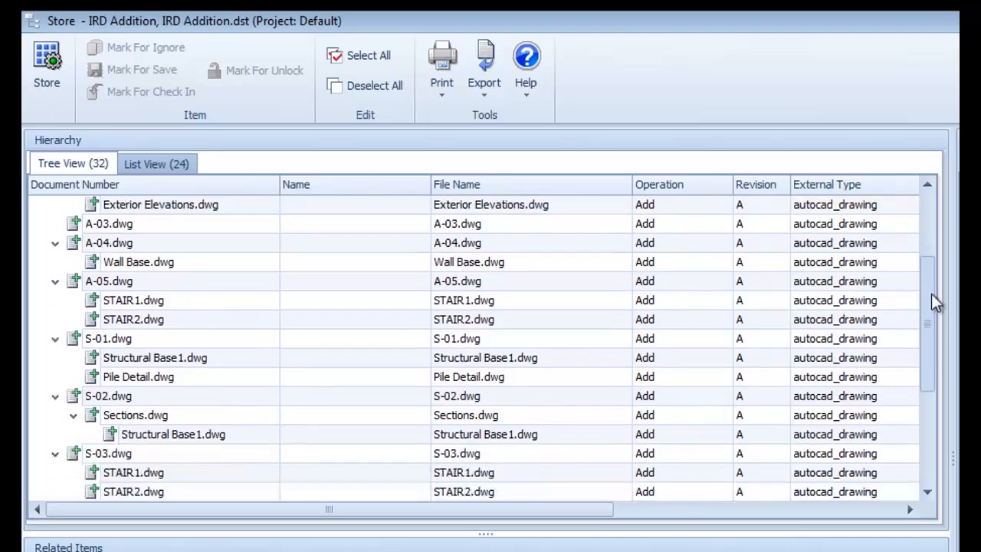